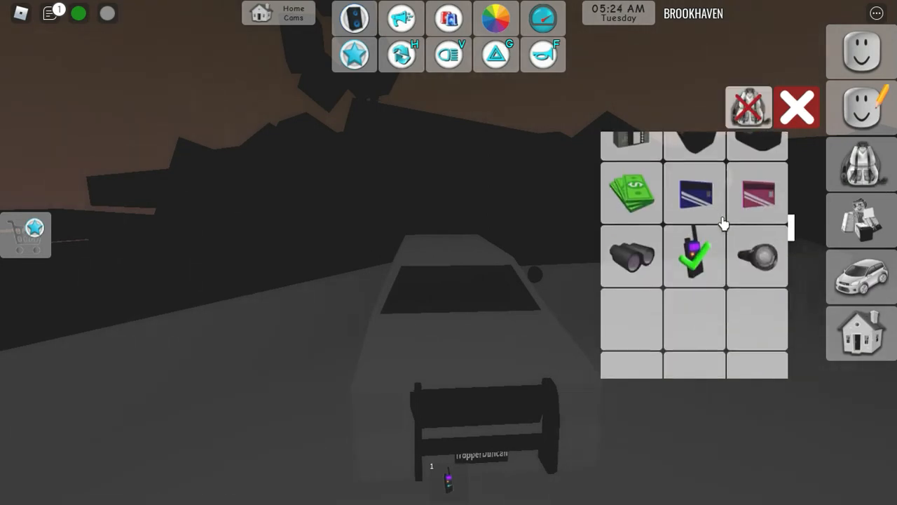
Step: Send the chat message 'Sir move to the side of the road' to the motorcyclist
{"action": "scroll", "scroll_direction": "down", "scroll_amount": 3}
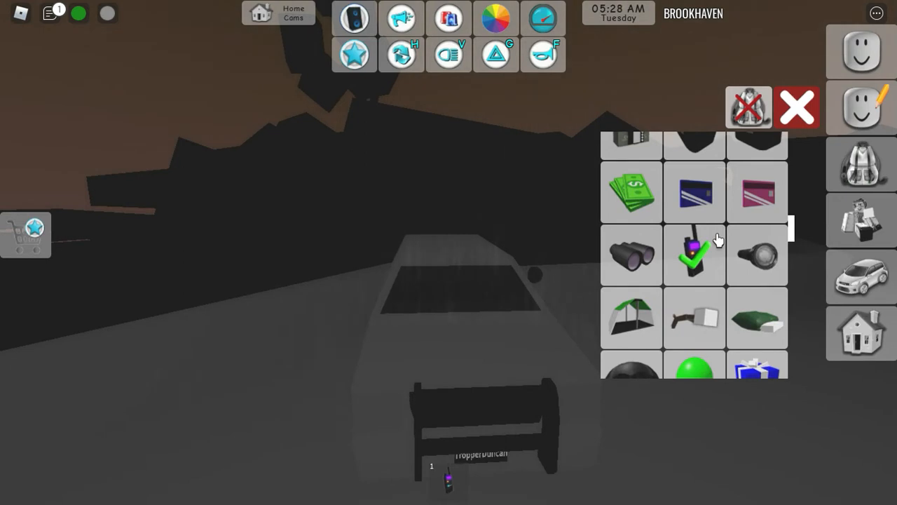
{"action": "scroll", "scroll_direction": "down", "scroll_amount": 3}
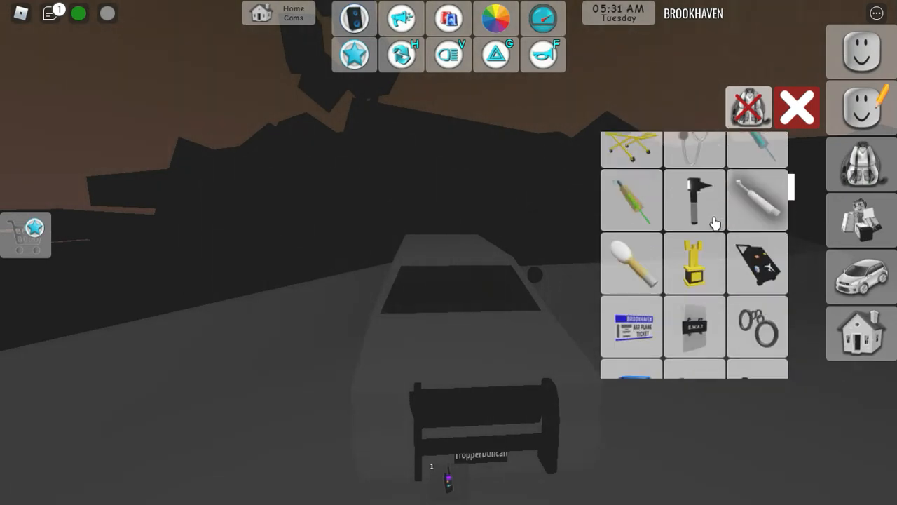
{"action": "scroll", "scroll_direction": "down", "scroll_amount": 3}
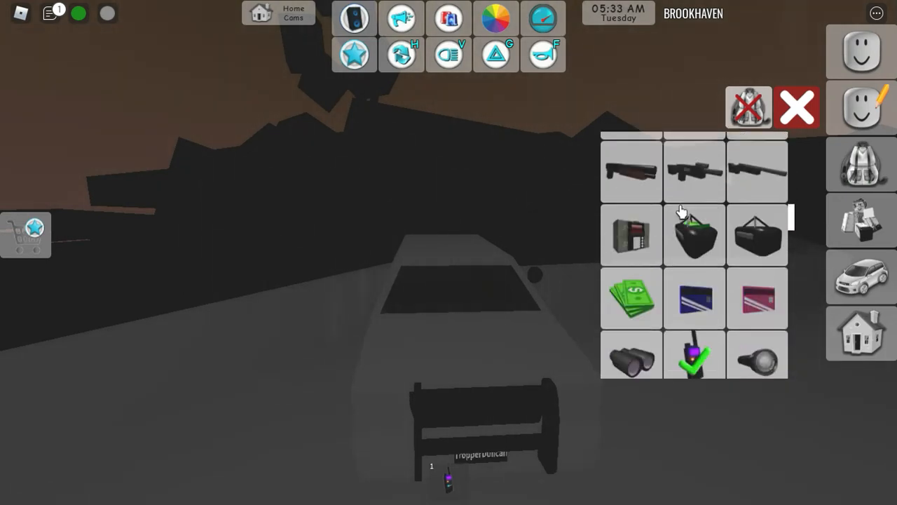
{"action": "scroll", "scroll_direction": "up", "scroll_amount": 3}
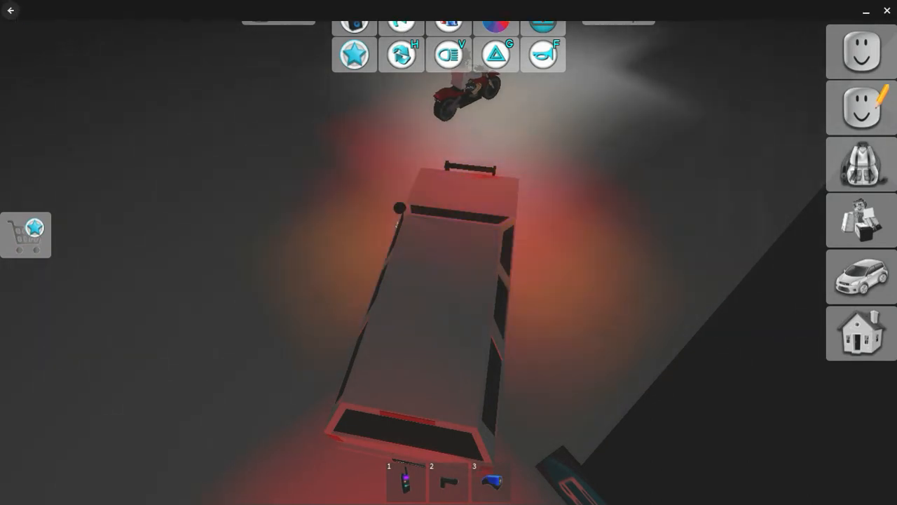
{"action": "left_click", "coordinate": [49, 13]}
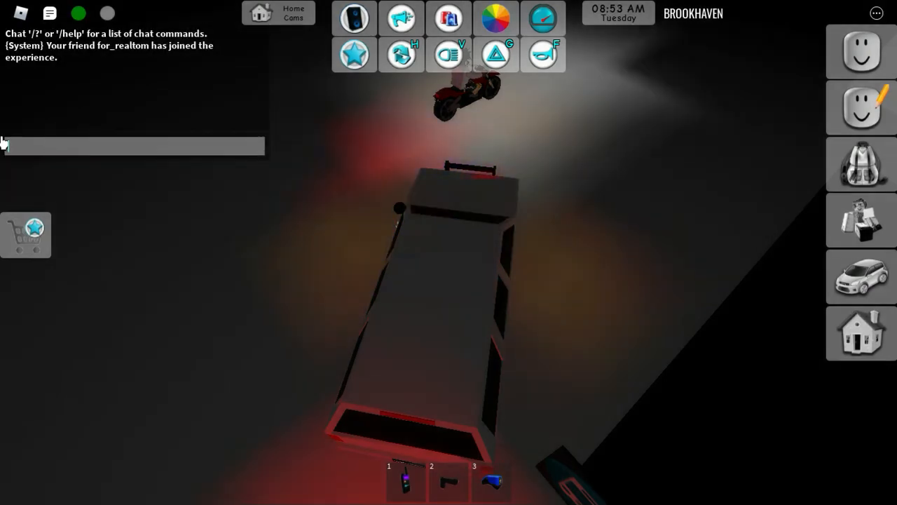
{"action": "type", "text": "Sir"}
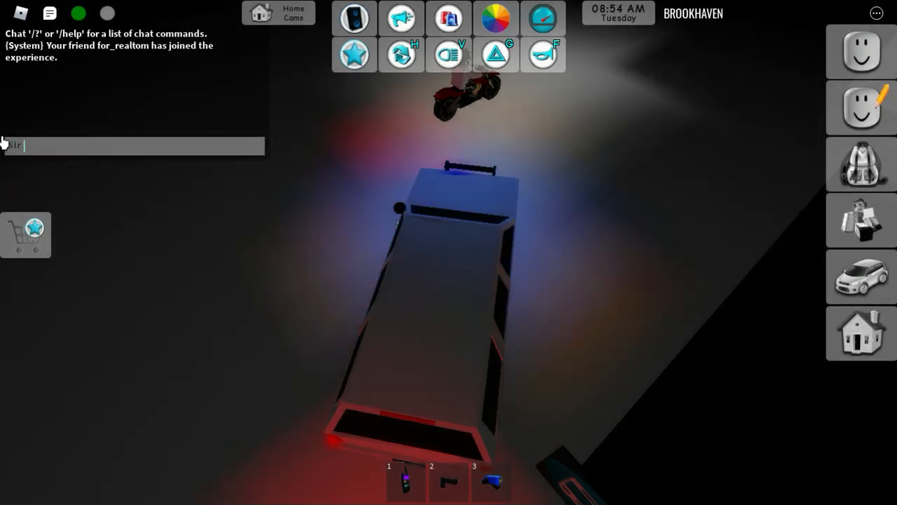
{"action": "type", "text": "move to the side of"}
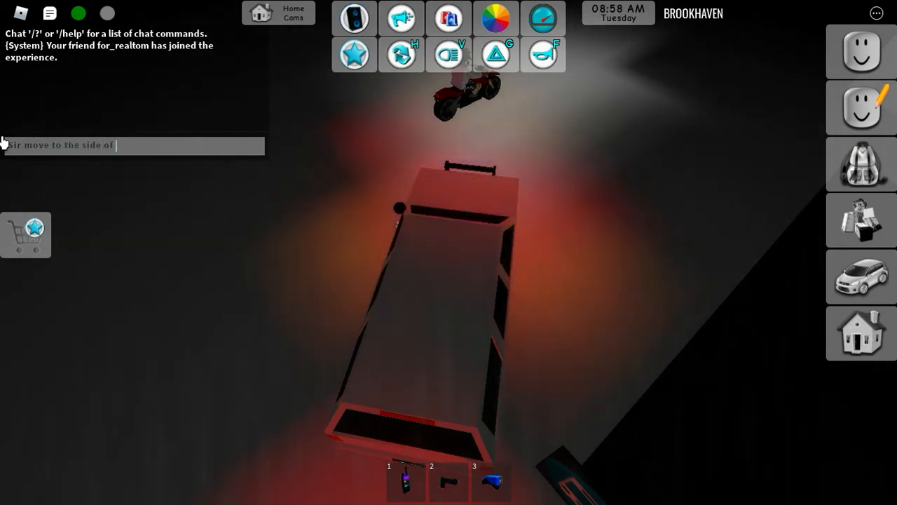
{"action": "key", "text": "Return"}
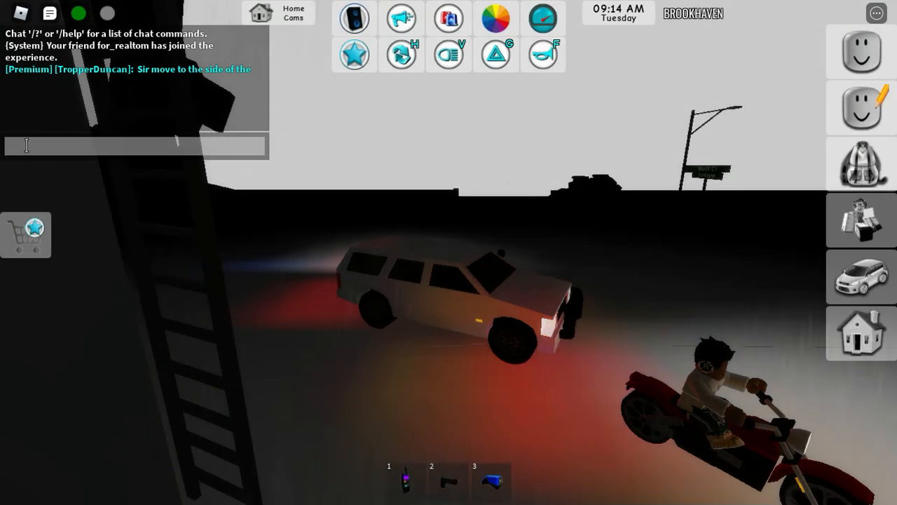
Step: Draft the radio message '1K-29 traffic stop on a bike times 1 no 32s needed' in chat
{"action": "type", "text": "1K"}
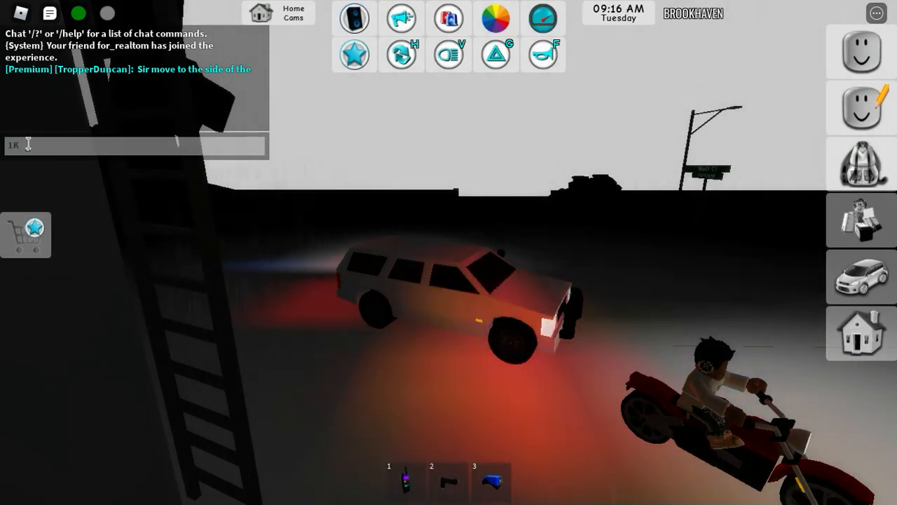
{"action": "type", "text": "tr"}
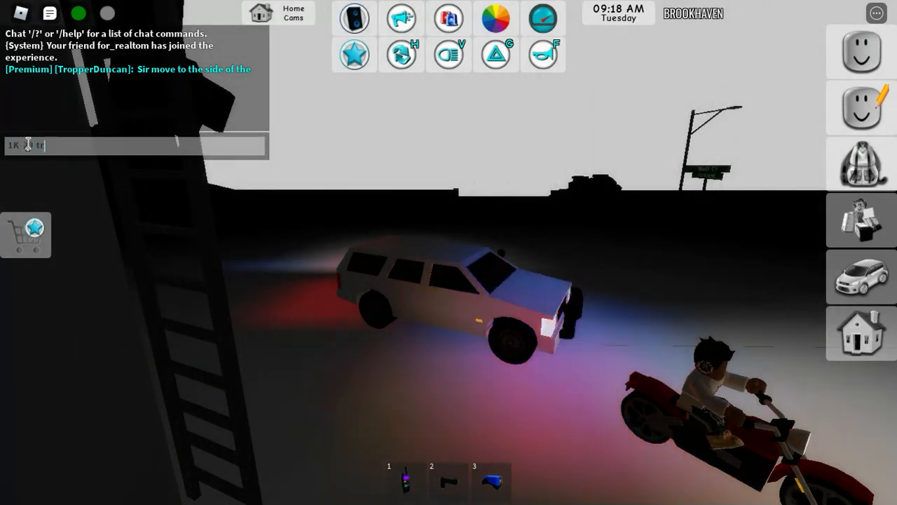
{"action": "type", "text": "raffic sto"}
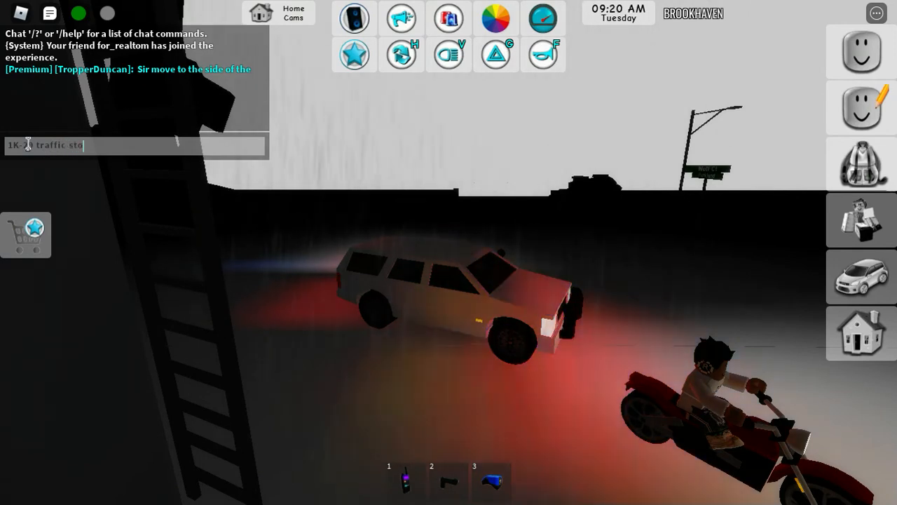
{"action": "type", "text": "p o"}
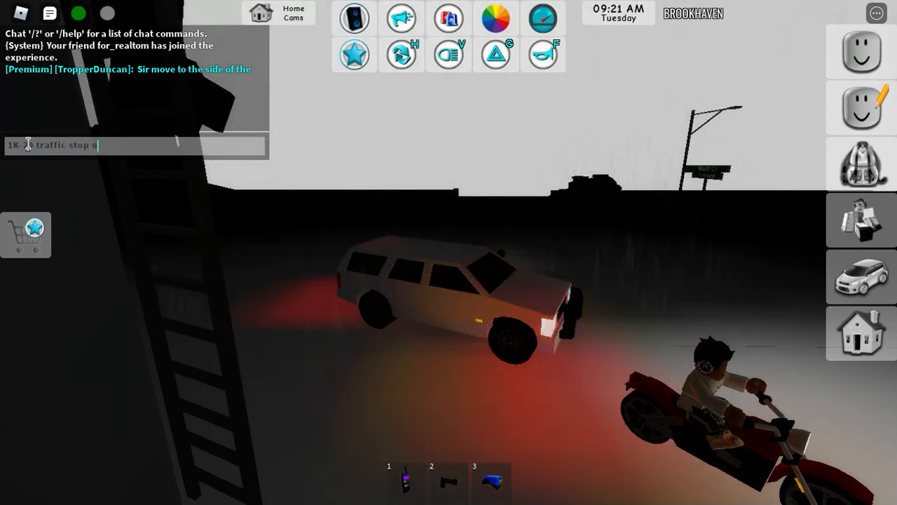
{"action": "type", "text": "n a"}
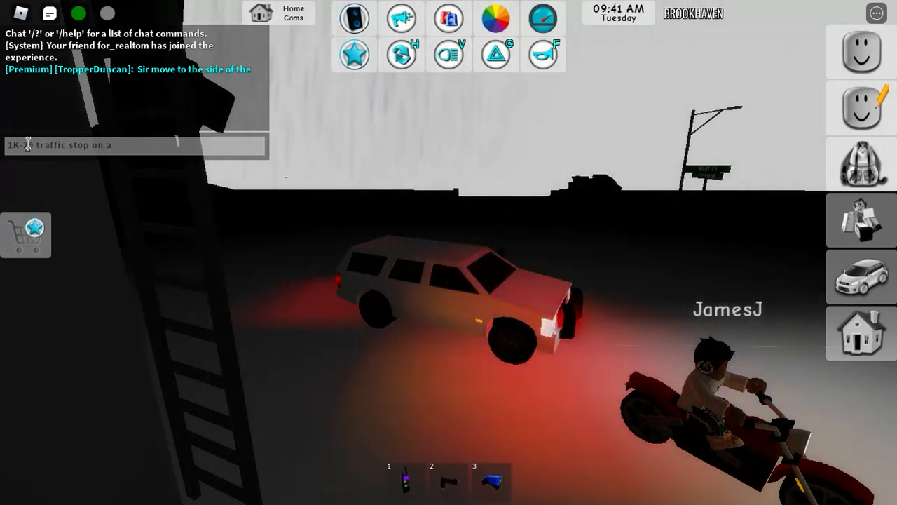
{"action": "type", "text": "bike"}
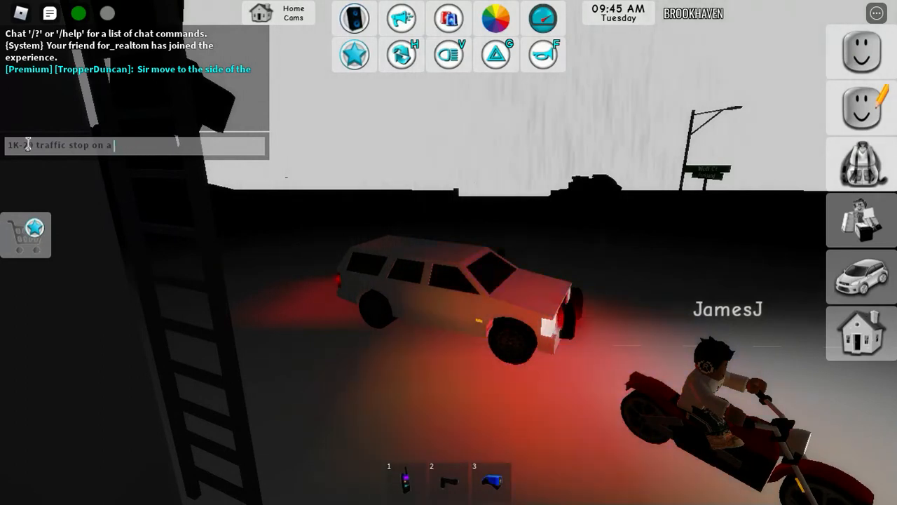
{"action": "type", "text": "bike"}
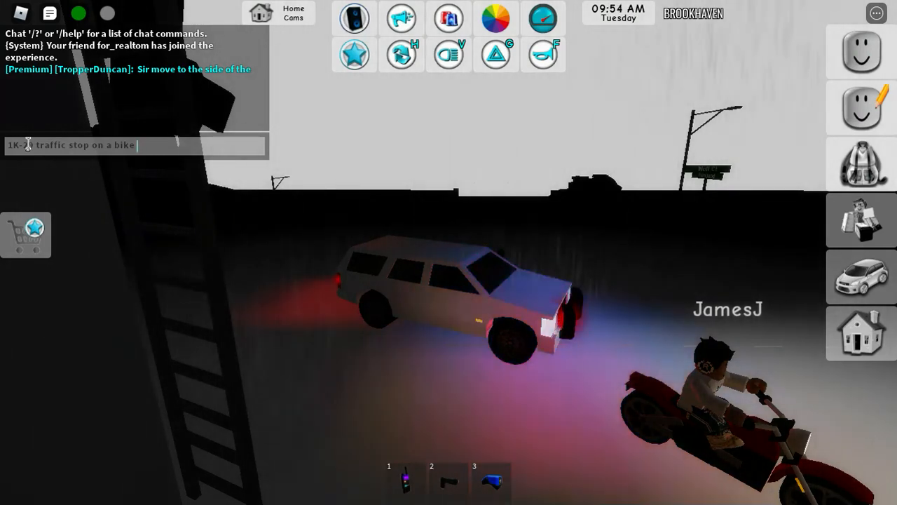
{"action": "type", "text": "times 1"}
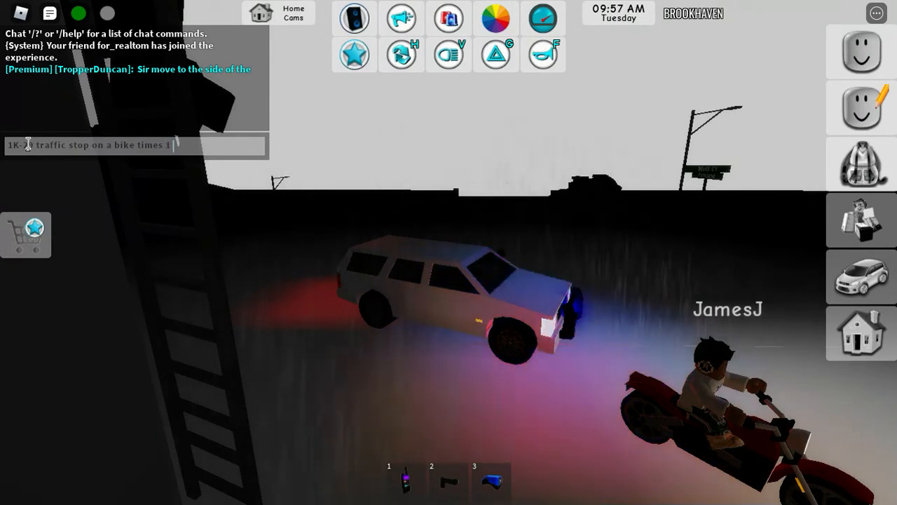
{"action": "type", "text": "no"}
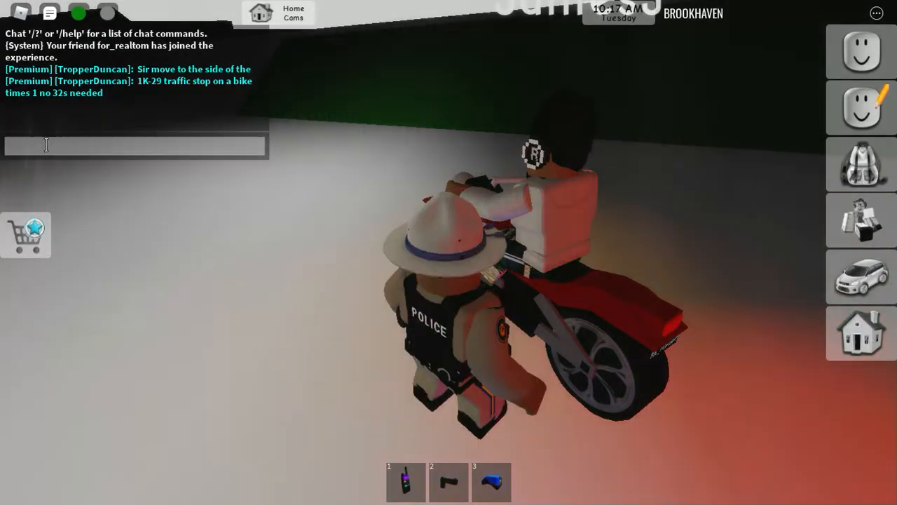
Step: Write the greeting 'hello sir trooper duncan with the nhp', correcting a mistyped letter
{"action": "type", "text": "hel"}
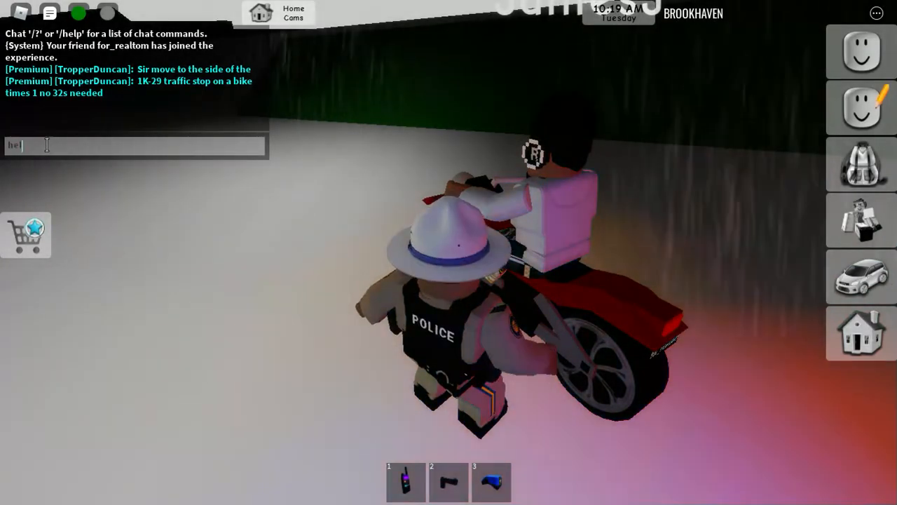
{"action": "type", "text": "hello sir"}
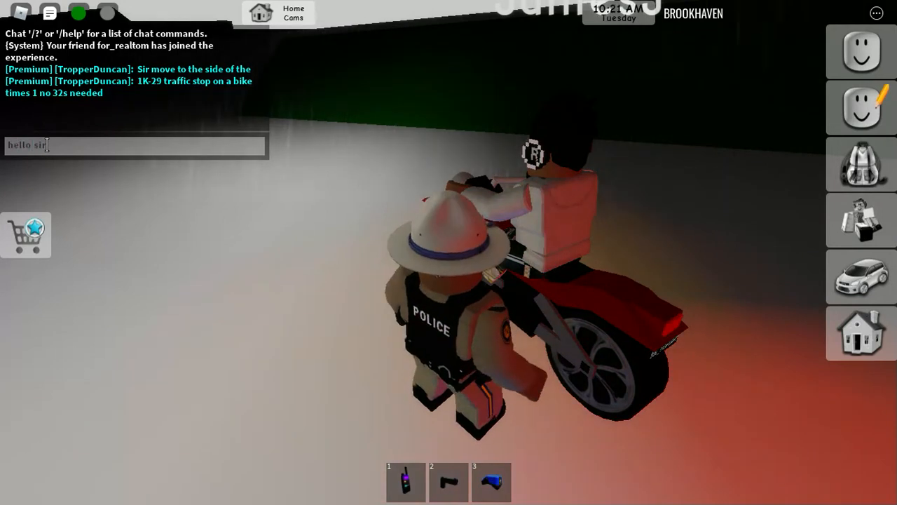
{"action": "type", "text": "trooper"}
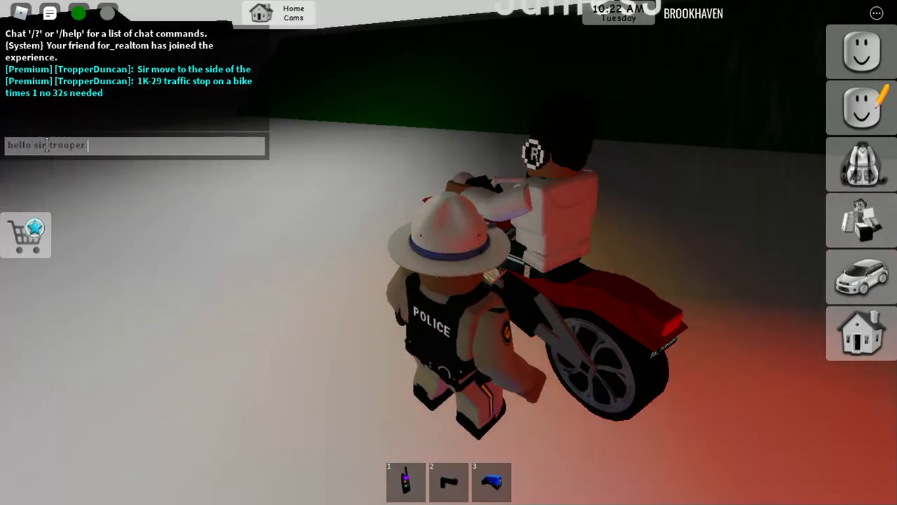
{"action": "type", "text": "duncan with"}
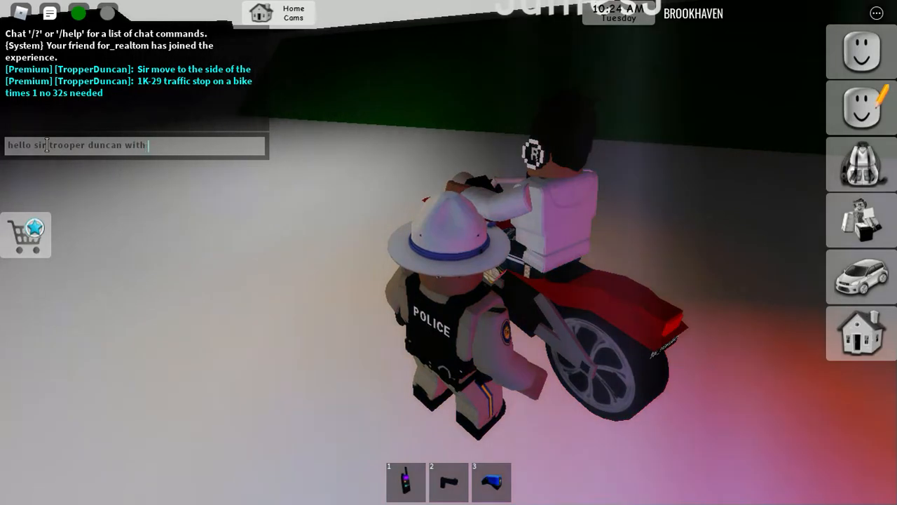
{"action": "type", "text": "the nh"}
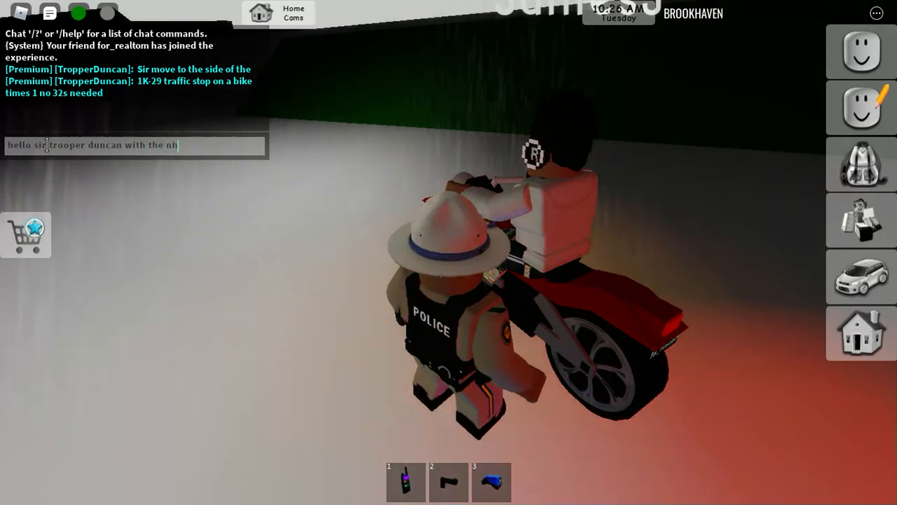
{"action": "type", "text": "bhp"}
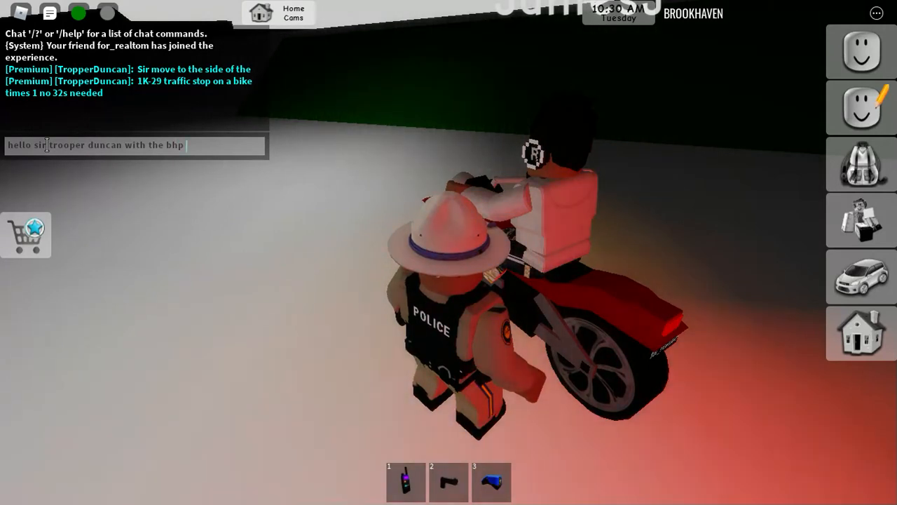
{"action": "key", "text": "Backspace"}
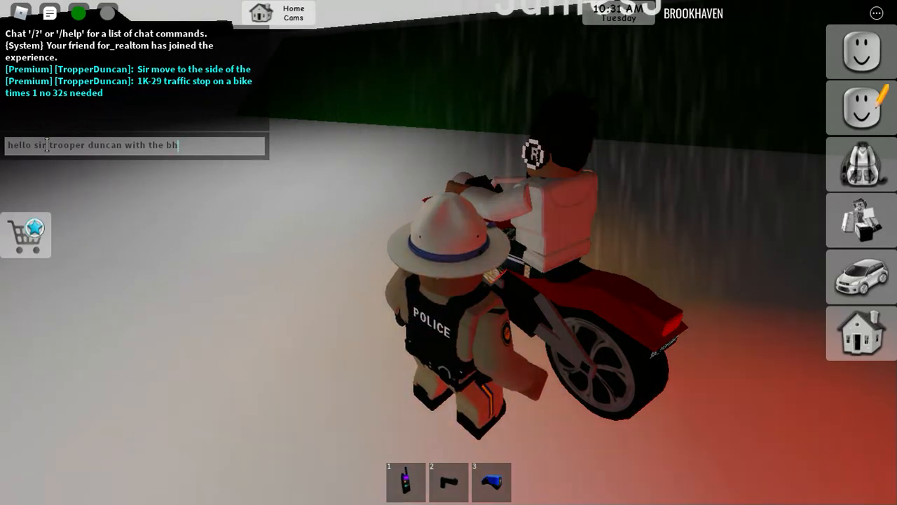
{"action": "type", "text": "p"}
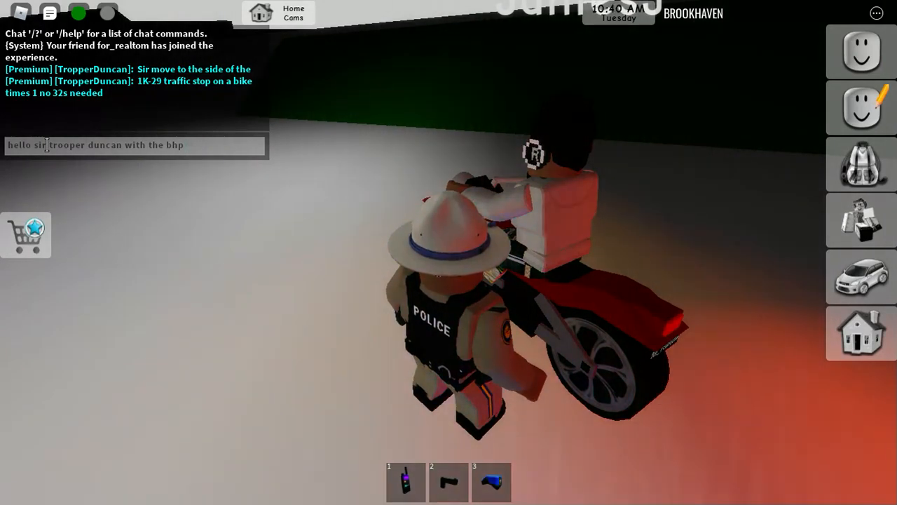
Step: Finish with 'you know why im stopping you' and send the greeting to chat
{"action": "type", "text": "you kno"}
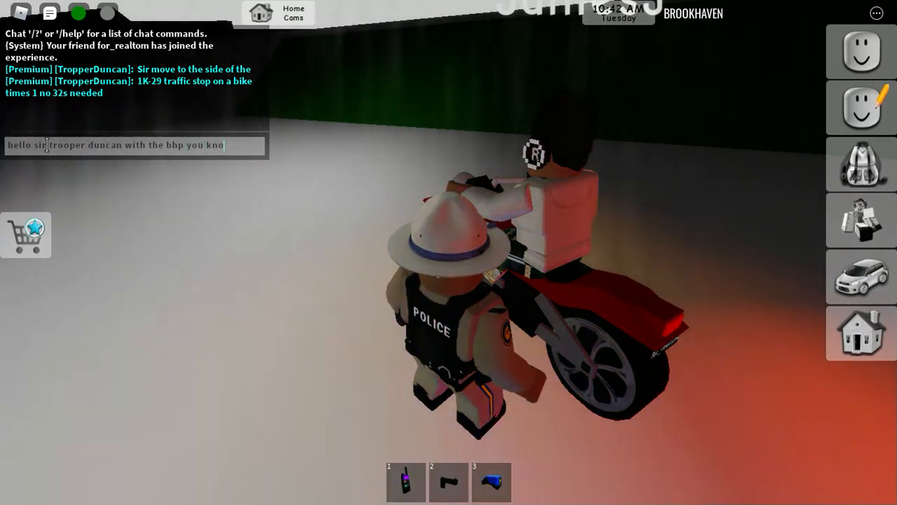
{"action": "type", "text": "know why"}
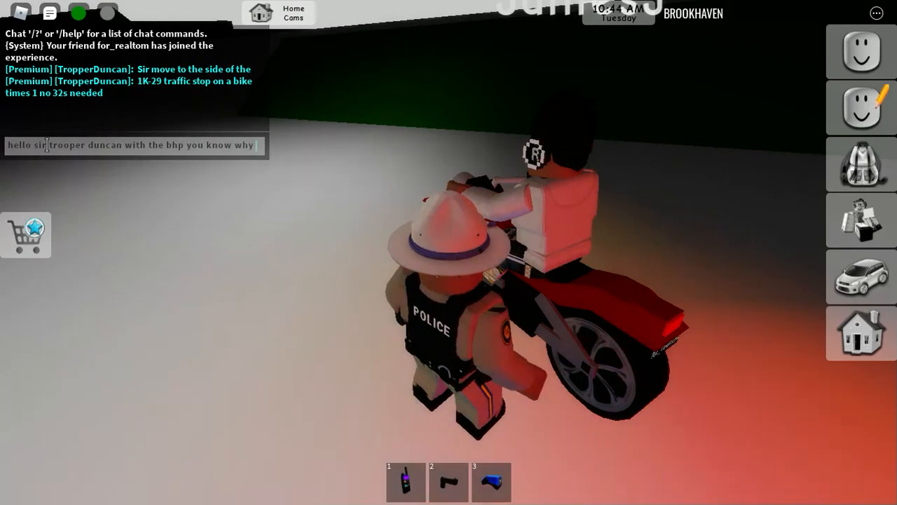
{"action": "type", "text": "im stopp"}
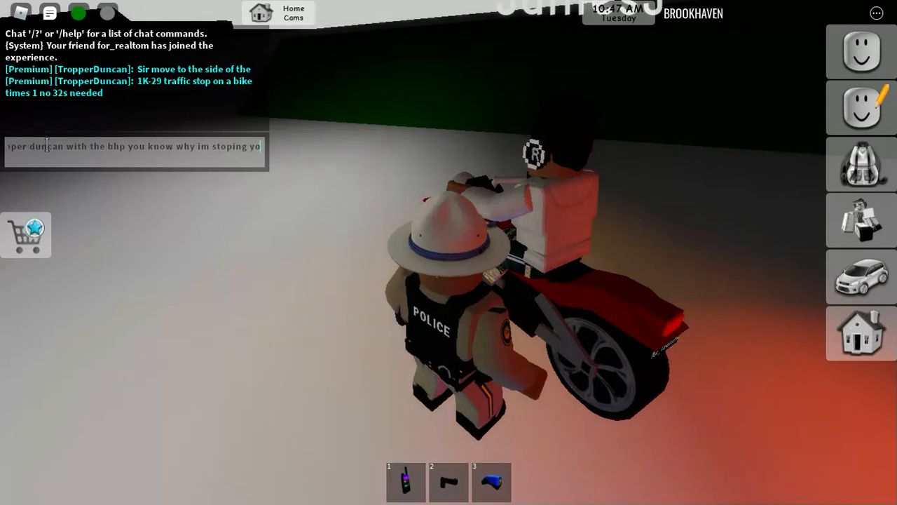
{"action": "key", "text": "Return"}
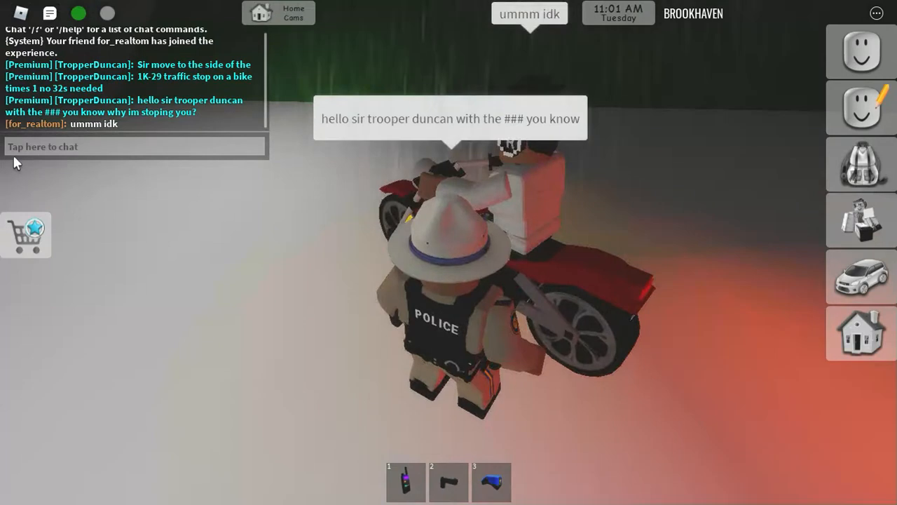
Step: Send a chat message saying the rider was trying to evade
{"action": "left_click", "coordinate": [133, 145]}
{"action": "type", "text": "ok yo"}
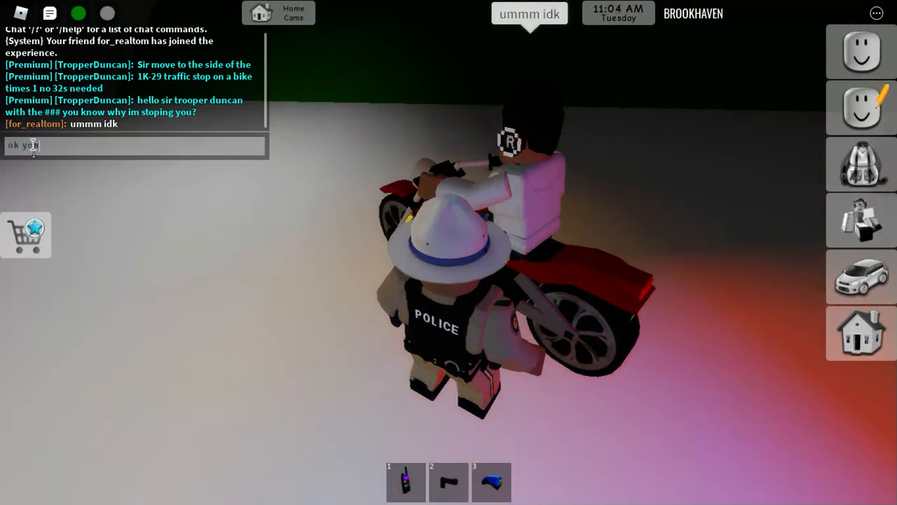
{"action": "type", "text": "were"}
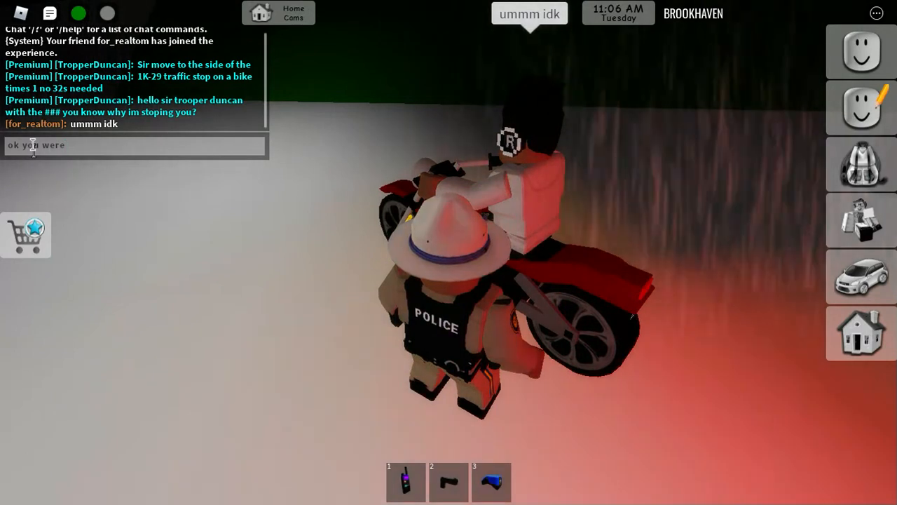
{"action": "type", "text": "ig try"}
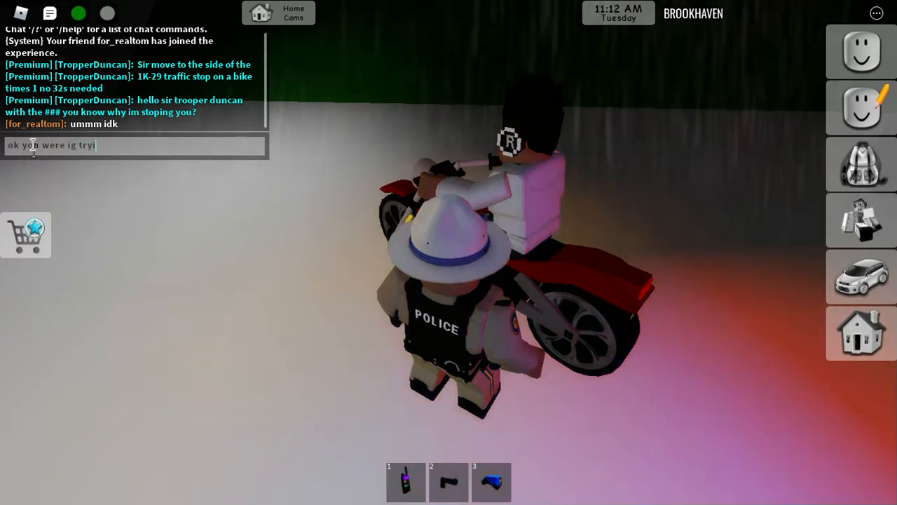
{"action": "type", "text": "ing to ev"}
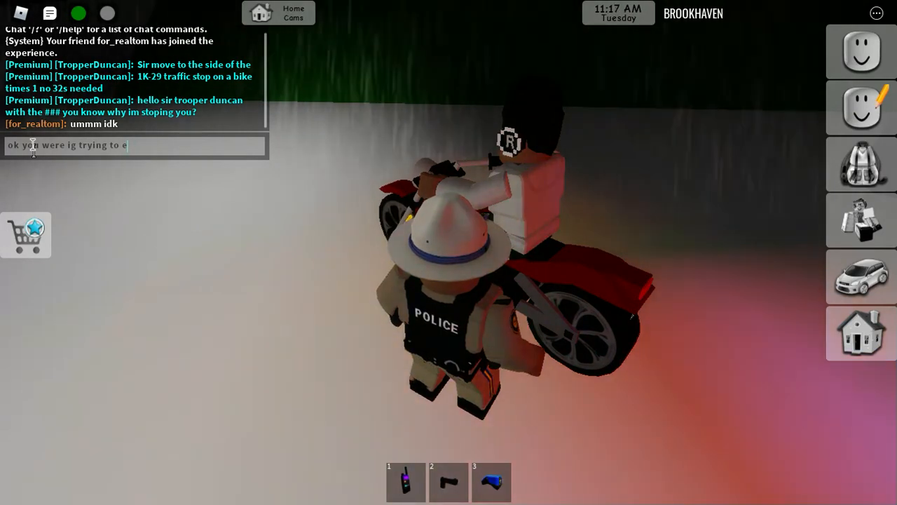
{"action": "type", "text": "vade"}
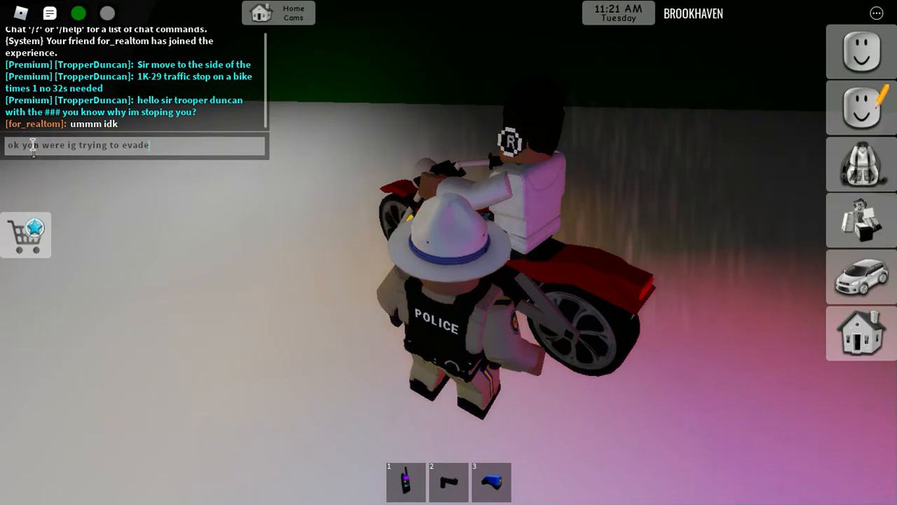
{"action": "key", "text": "Return"}
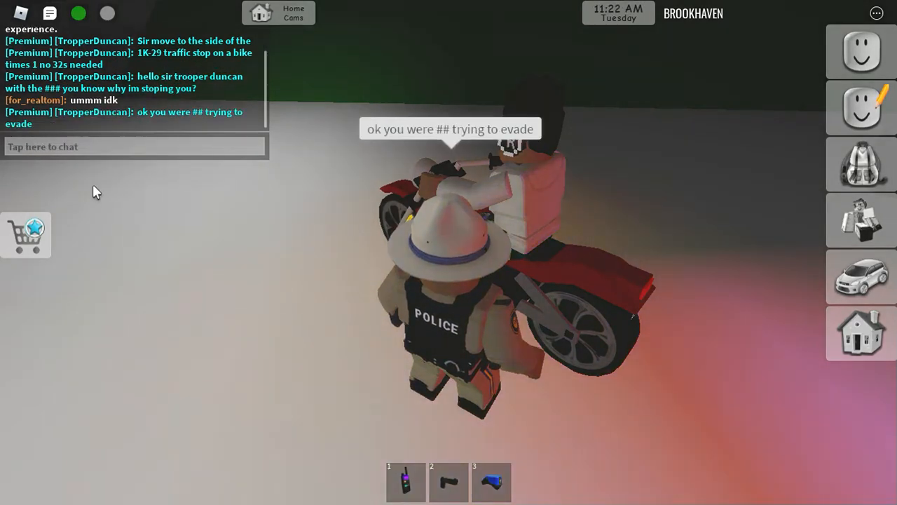
Step: Ask in chat whether the rider thought the police car was empty, then begin an 'ok sir' reply
{"action": "left_click", "coordinate": [133, 146]}
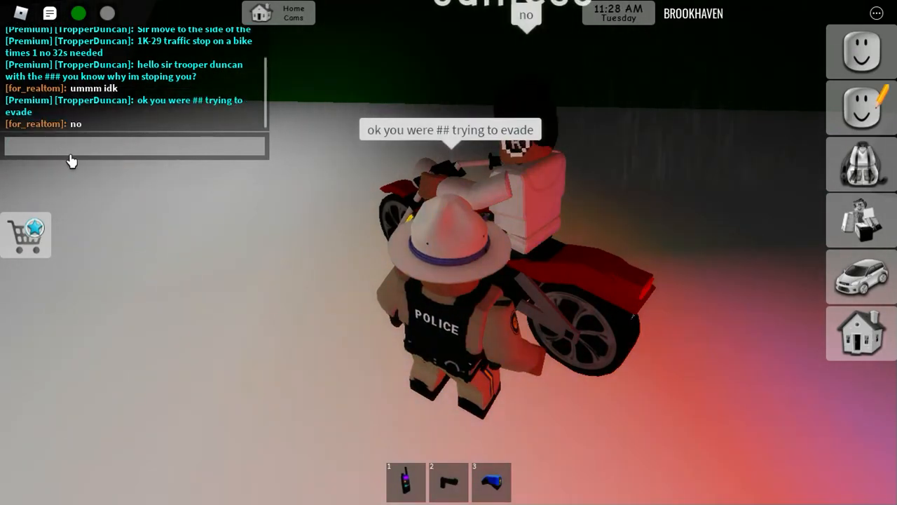
{"action": "type", "text": "so you thought th"}
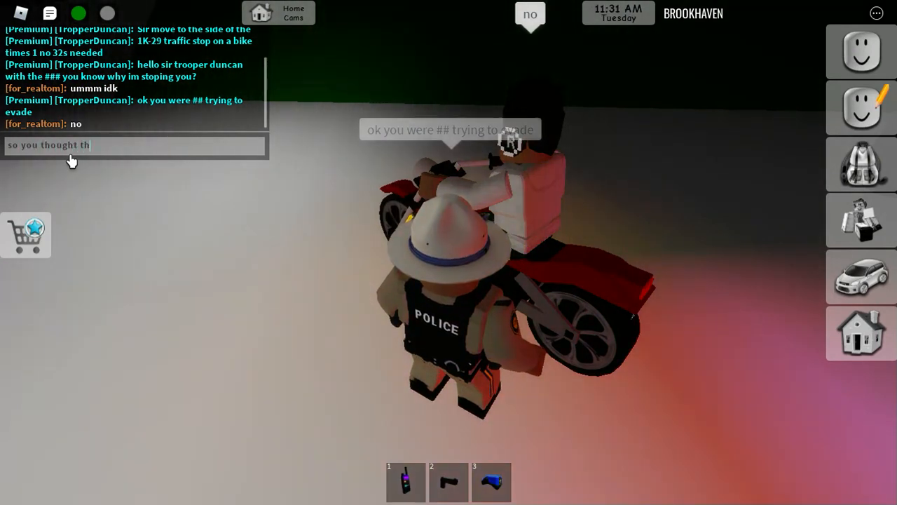
{"action": "type", "text": "at pl"}
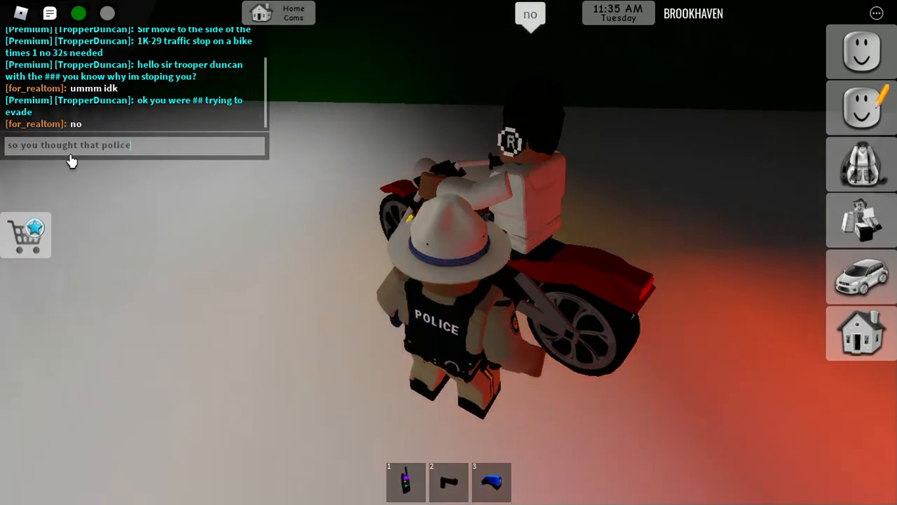
{"action": "type", "text": "car was"}
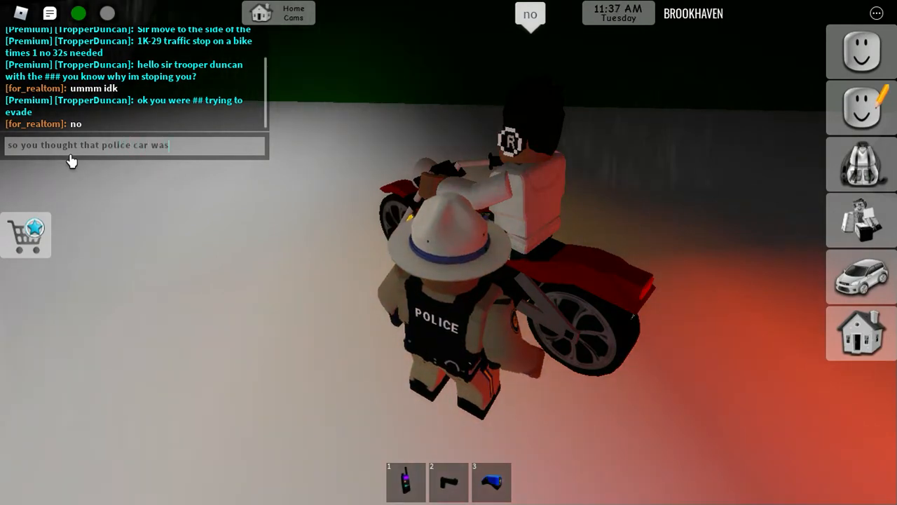
{"action": "type", "text": "emp"}
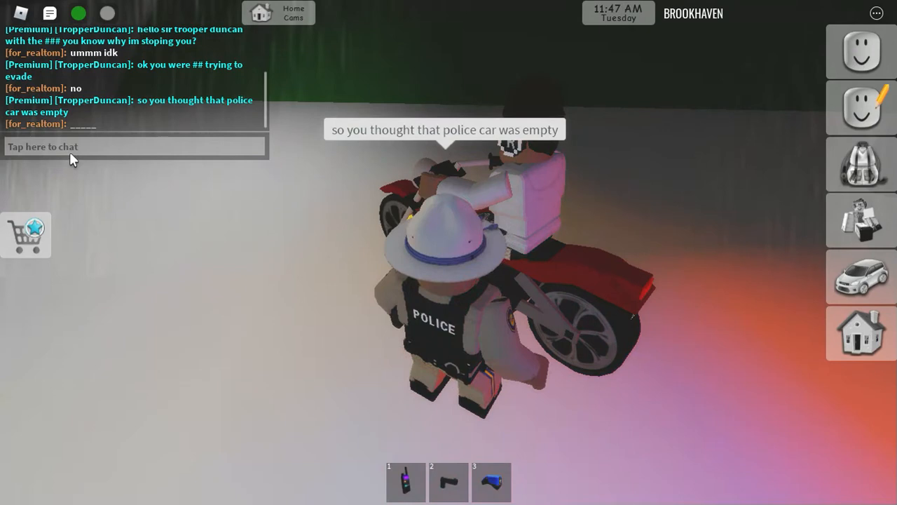
{"action": "type", "text": "ok"}
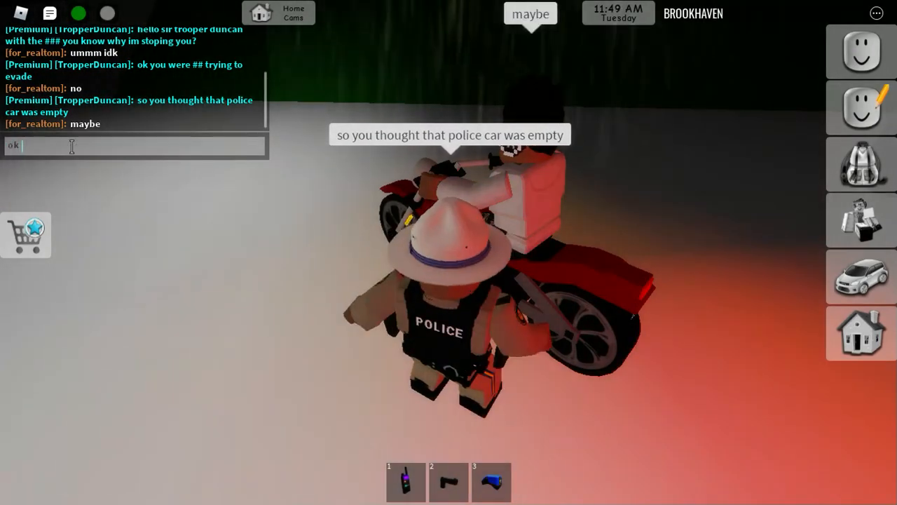
{"action": "type", "text": "sir could i"}
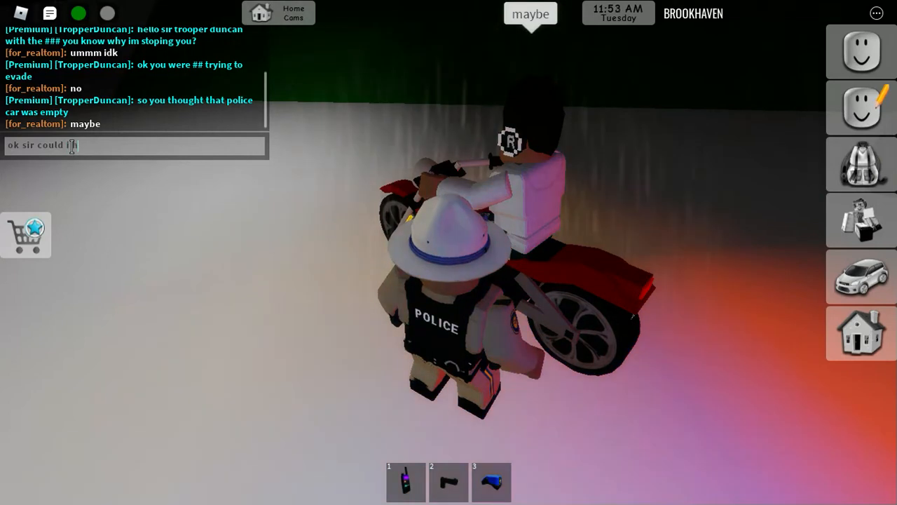
Step: Send the request for the rider's ID and registration, then a follow-up '*takes' roleplay message
{"action": "type", "text": "have your i"}
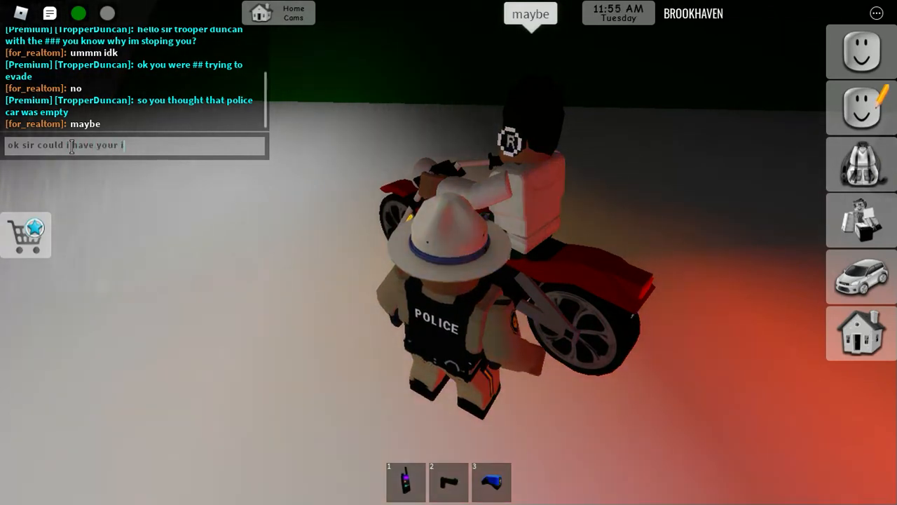
{"action": "type", "text": "d ans"}
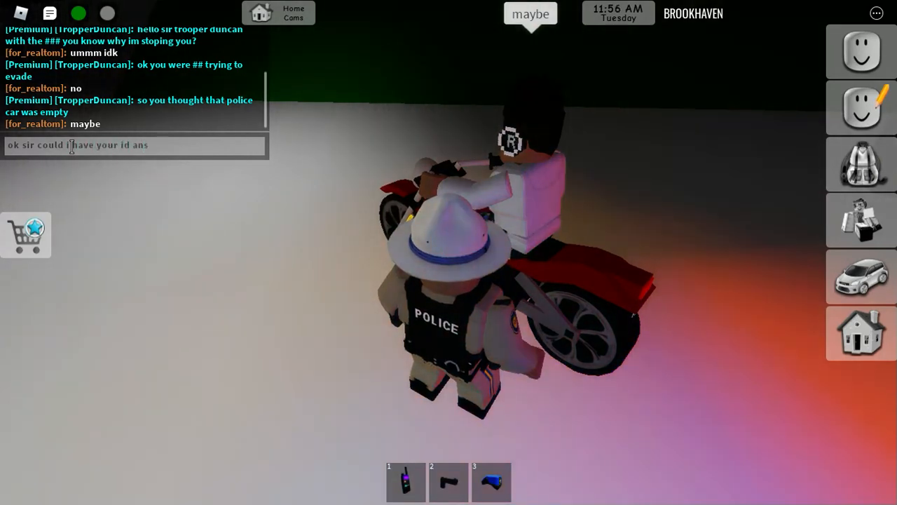
{"action": "key", "text": "Return"}
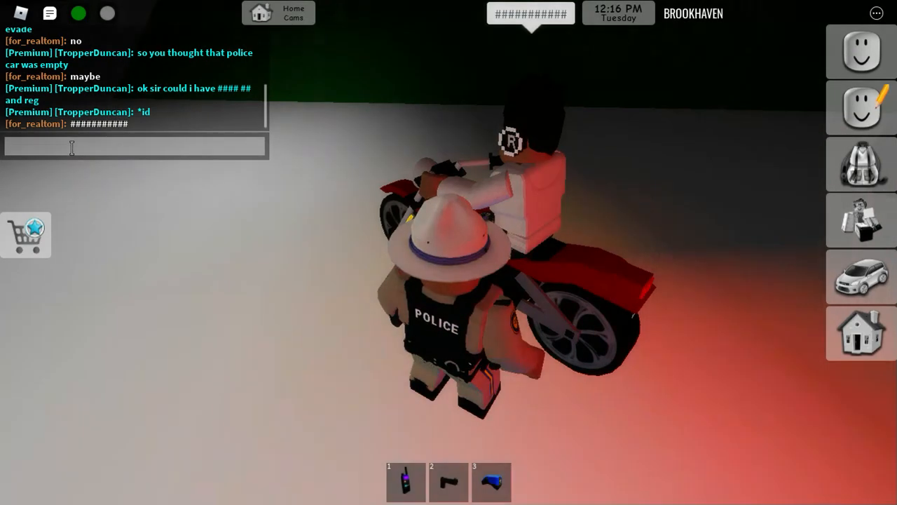
{"action": "type", "text": "*tak"}
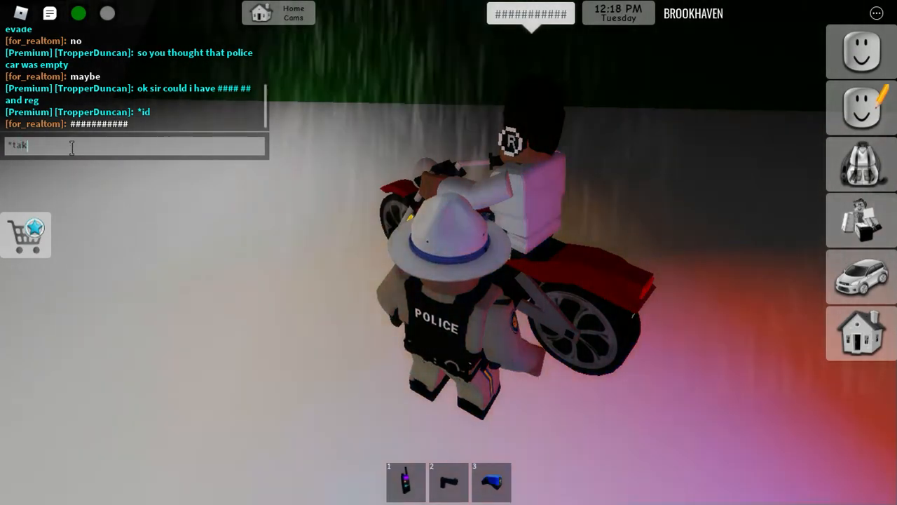
{"action": "key", "text": "Return"}
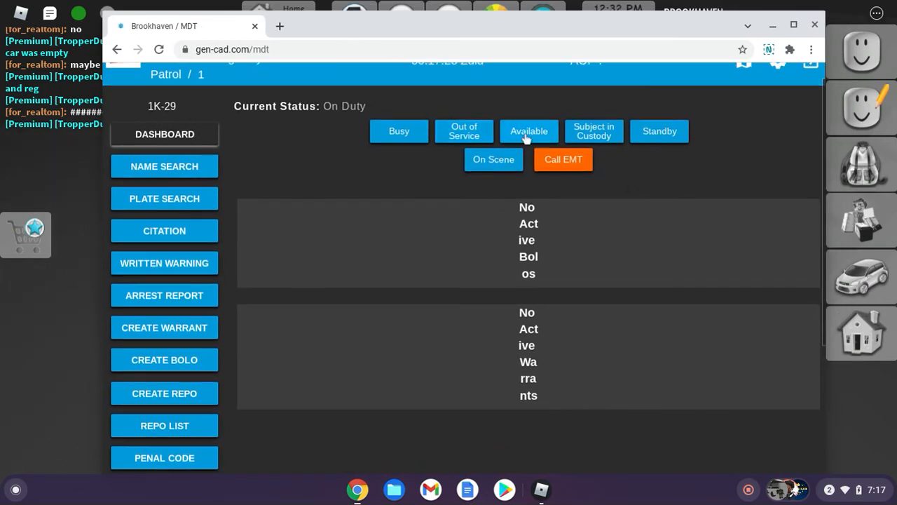
Step: Set the unit status to Available and enter first name James in the name search
{"action": "left_click", "coordinate": [528, 132]}
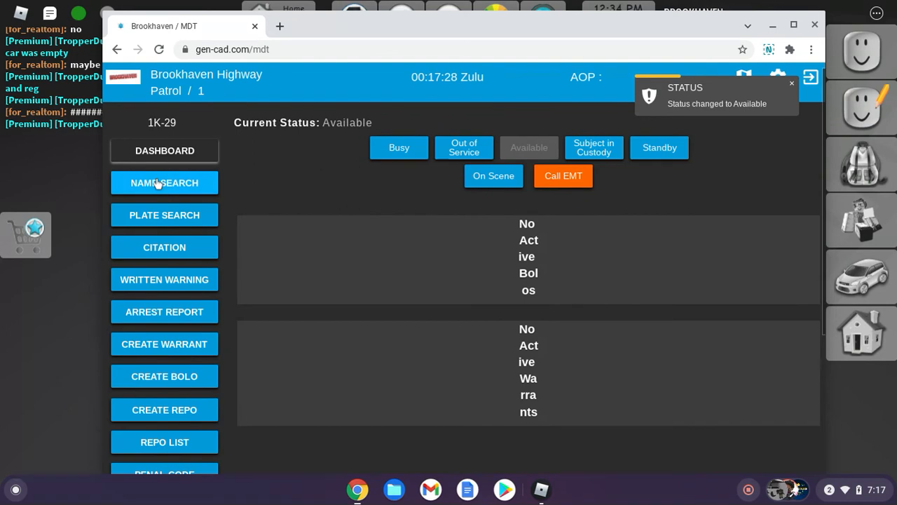
{"action": "left_click", "coordinate": [164, 182]}
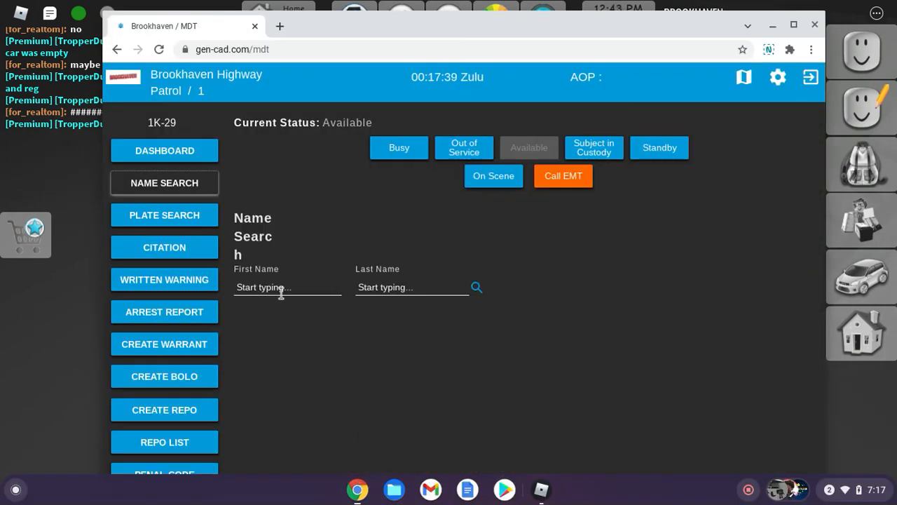
{"action": "type", "text": "James"}
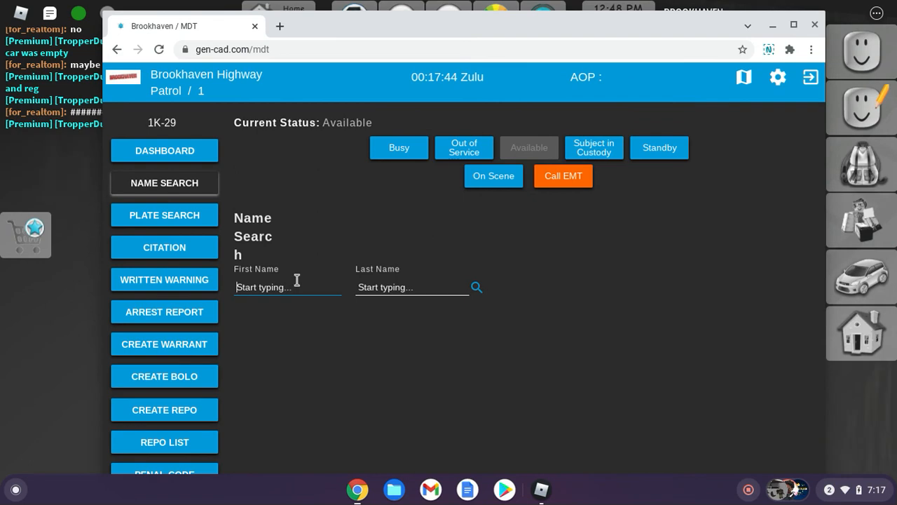
{"action": "type", "text": "James"}
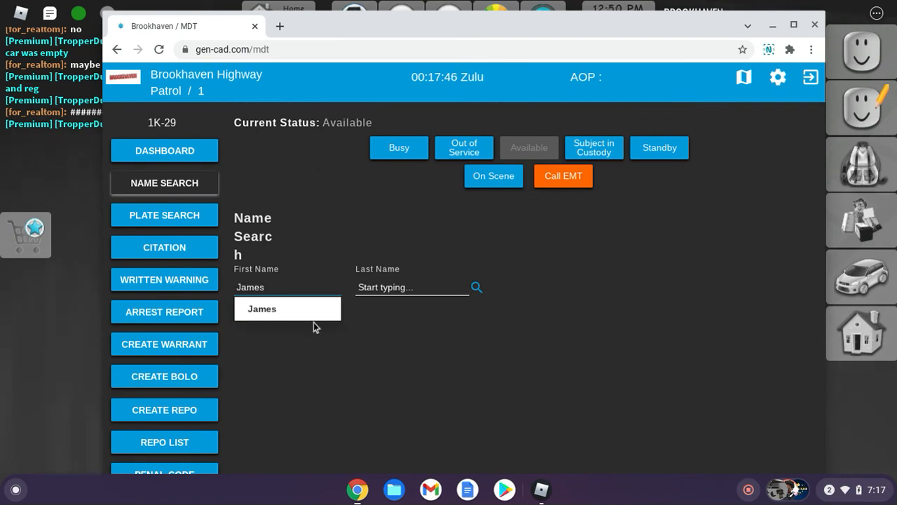
{"action": "left_click", "coordinate": [412, 286]}
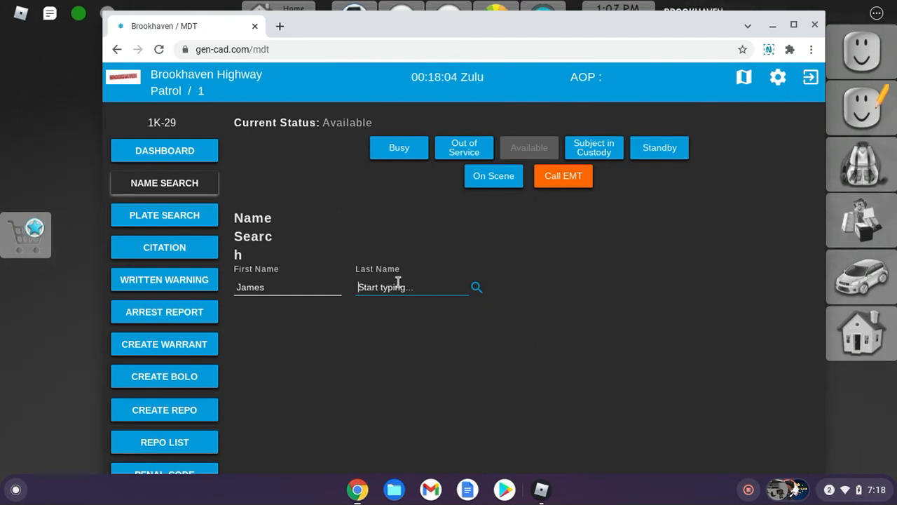
Step: Enter the surname, replacing Johnson with Jones
{"action": "type", "text": "Jog"}
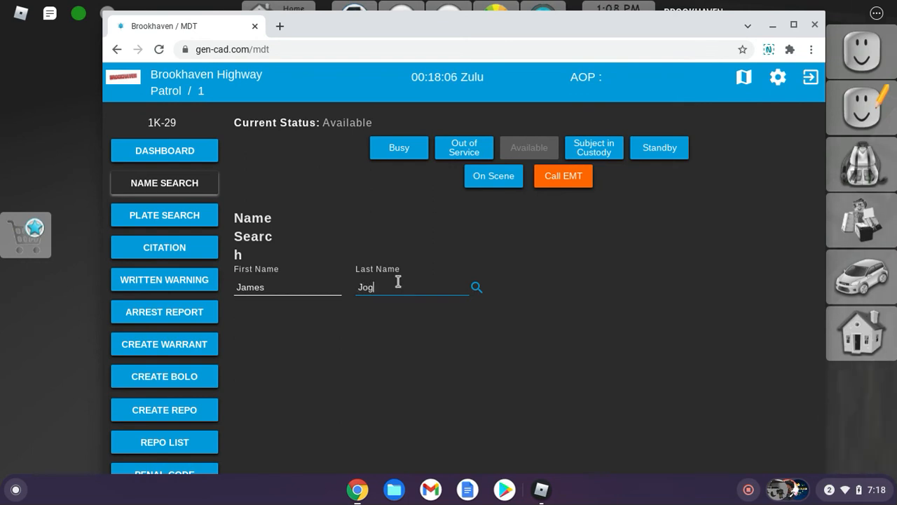
{"action": "type", "text": "Johnson"}
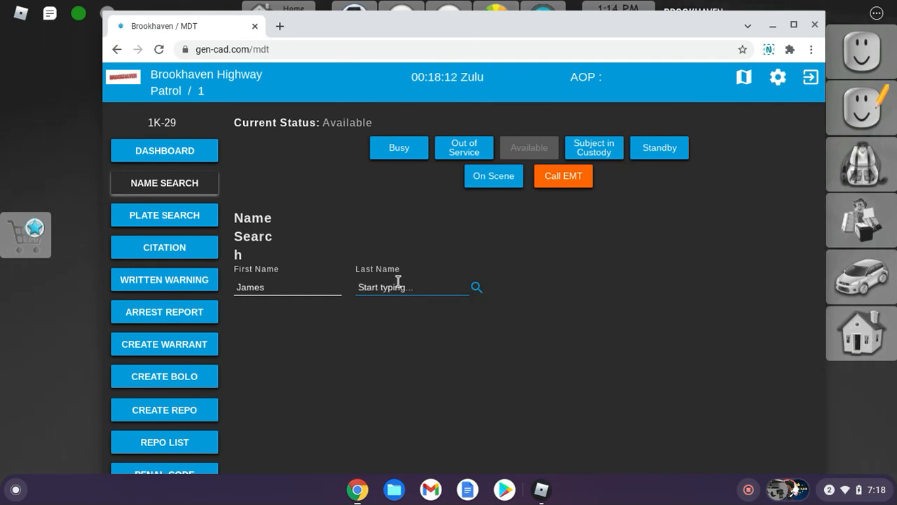
{"action": "type", "text": "Jones"}
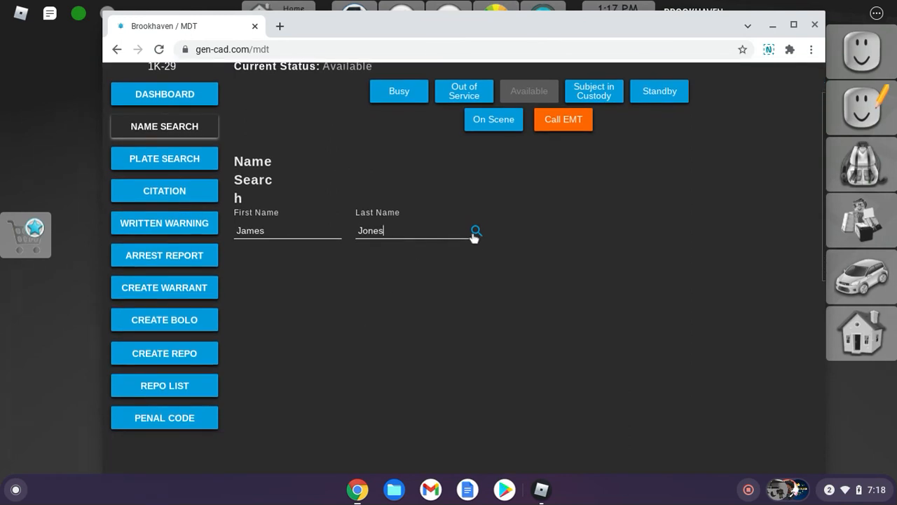
{"action": "left_click", "coordinate": [477, 230]}
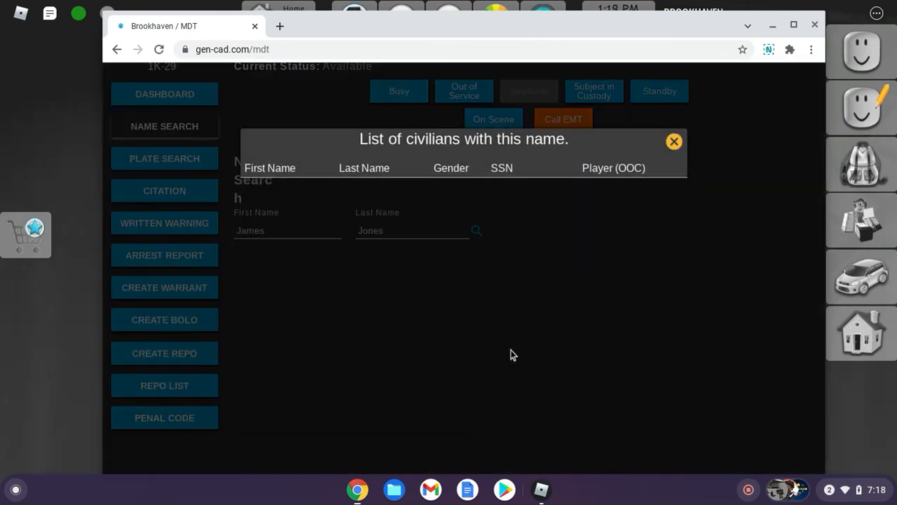
{"action": "left_click", "coordinate": [673, 140]}
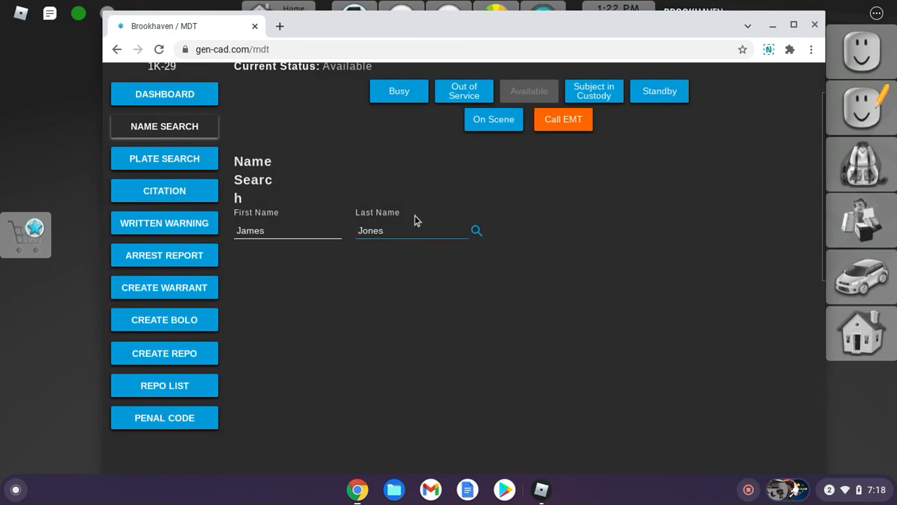
{"action": "left_click", "coordinate": [412, 230]}
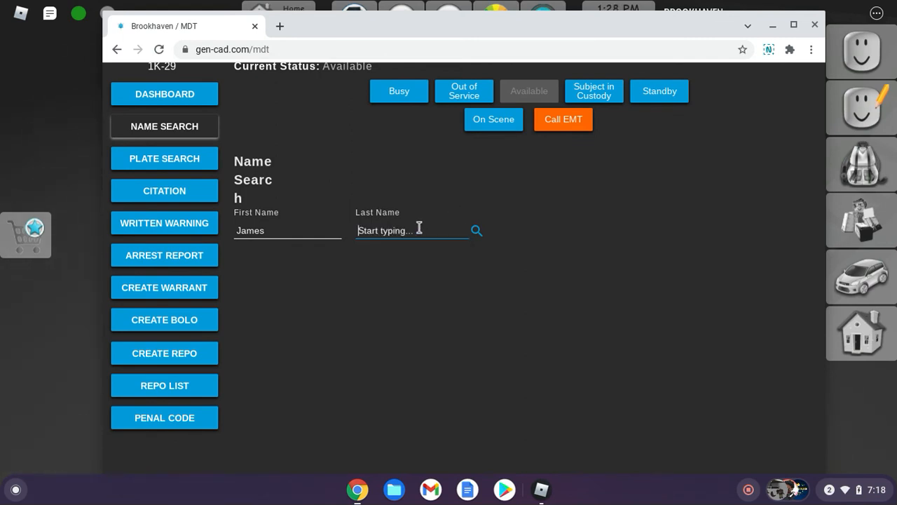
{"action": "type", "text": "Johnson"}
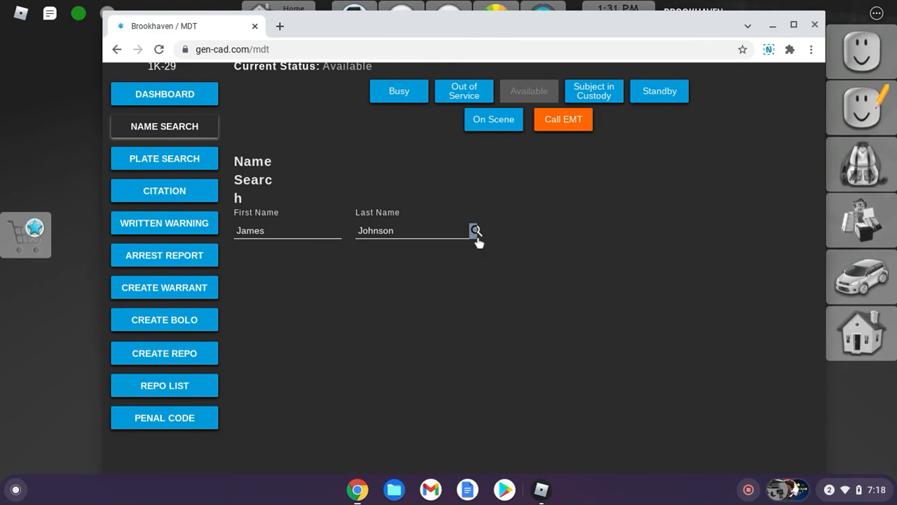
{"action": "left_click", "coordinate": [476, 230]}
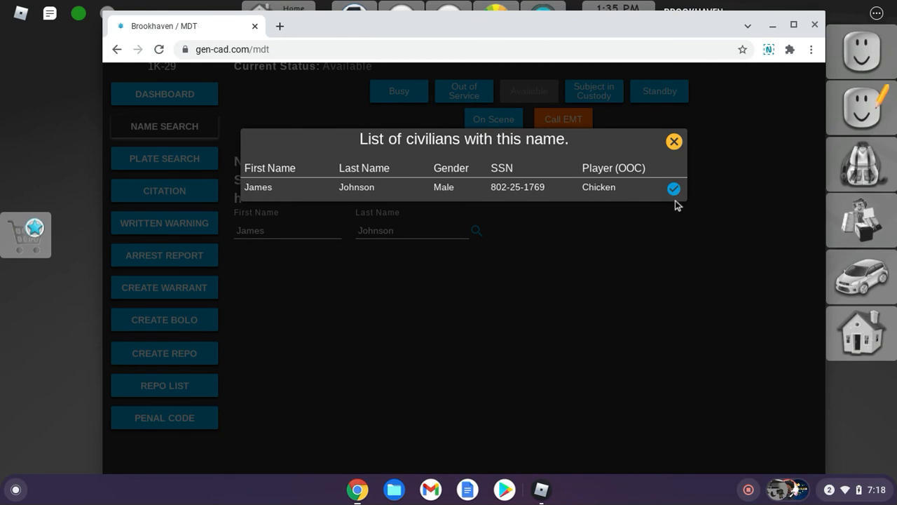
Step: Review James Johnson's civilian record and licences, then minimize the MDT to return to the game
{"action": "left_click", "coordinate": [673, 188]}
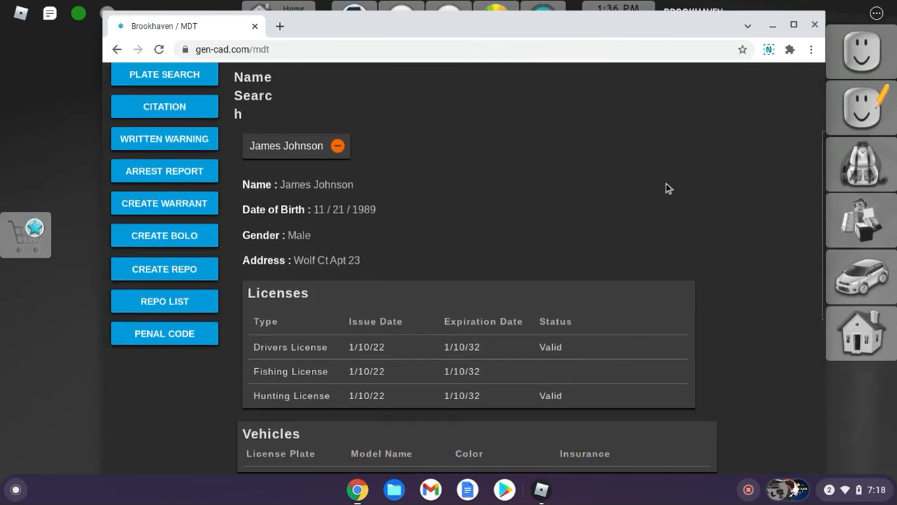
{"action": "scroll", "scroll_direction": "down", "scroll_amount": 3}
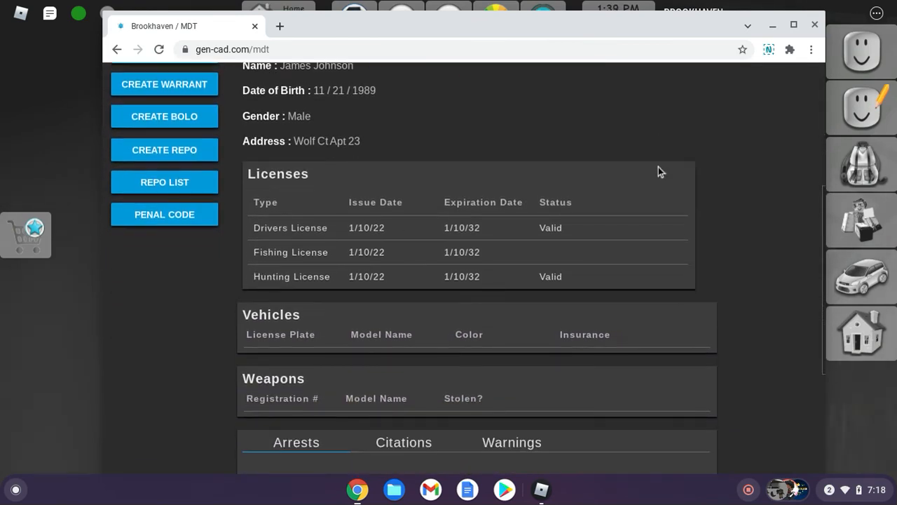
{"action": "scroll", "scroll_direction": "down", "scroll_amount": 3}
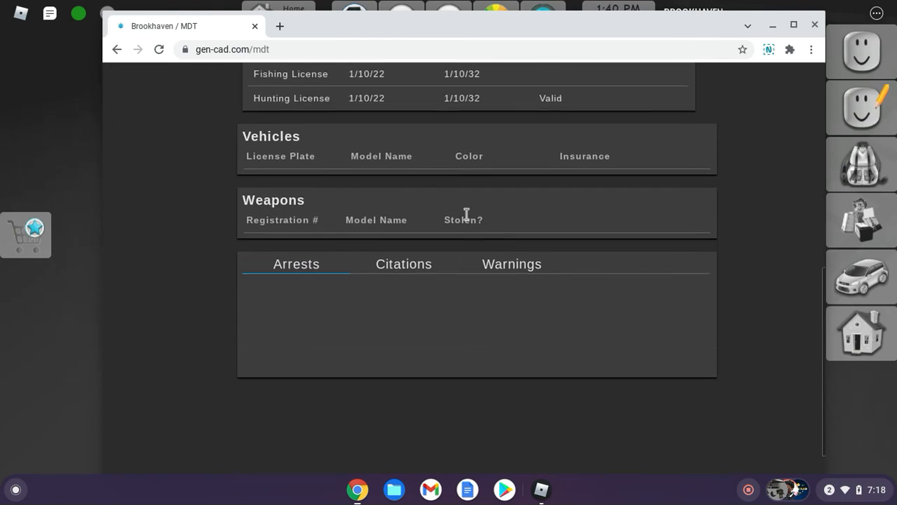
{"action": "scroll", "scroll_direction": "up", "scroll_amount": 3}
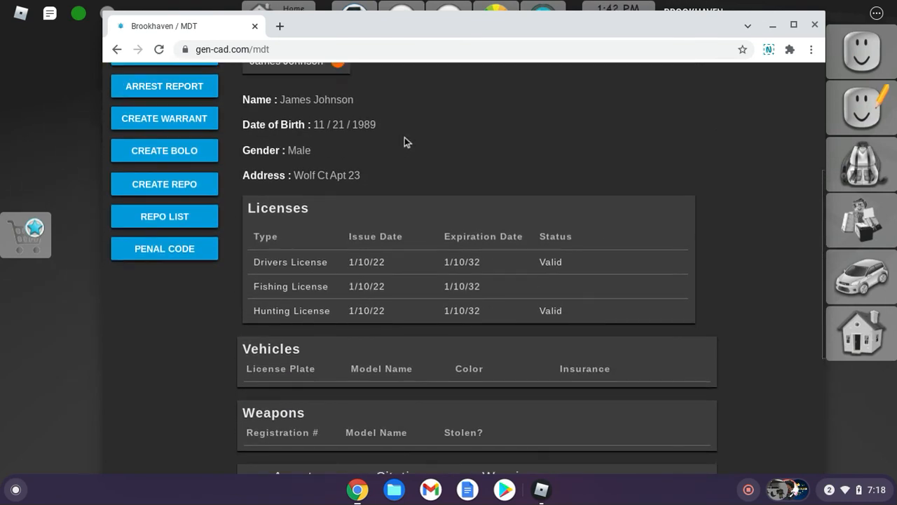
{"action": "scroll", "scroll_direction": "up", "scroll_amount": 3}
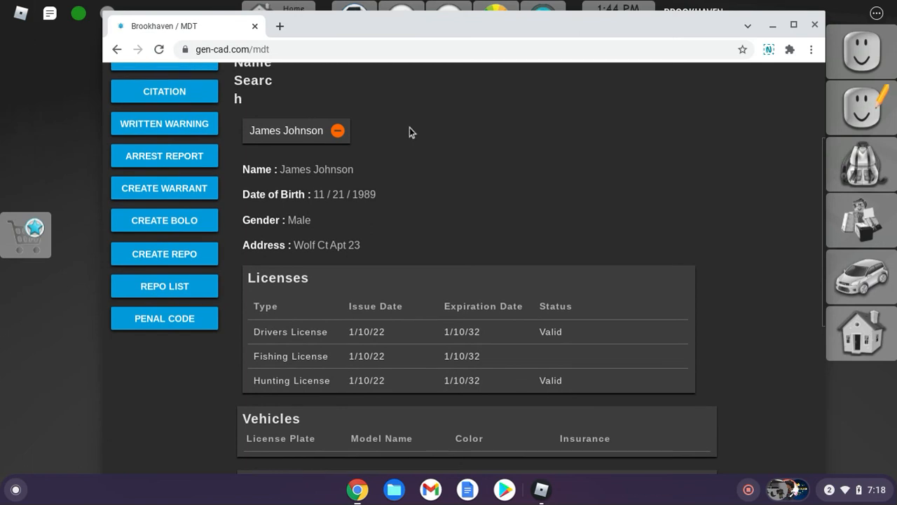
{"action": "scroll", "scroll_direction": "down", "scroll_amount": 3}
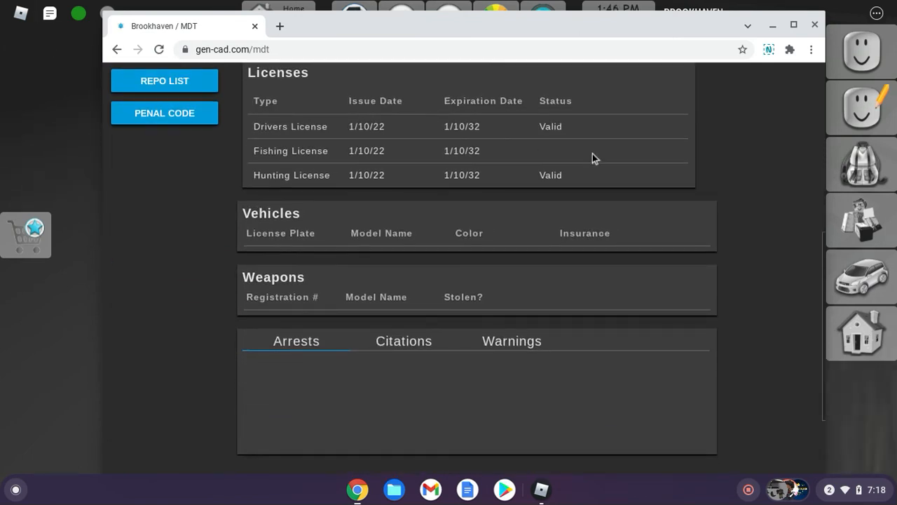
{"action": "mouse_move", "coordinate": [336, 157]}
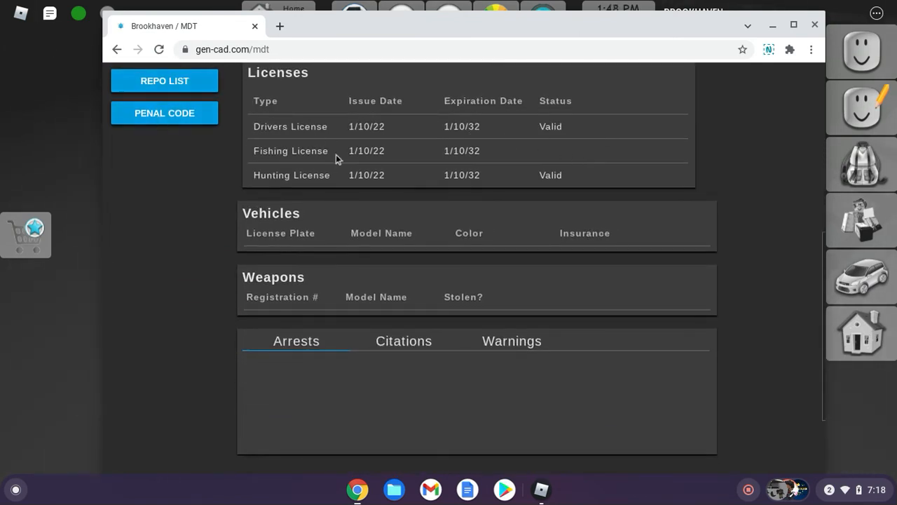
{"action": "scroll", "scroll_direction": "down", "scroll_amount": 3}
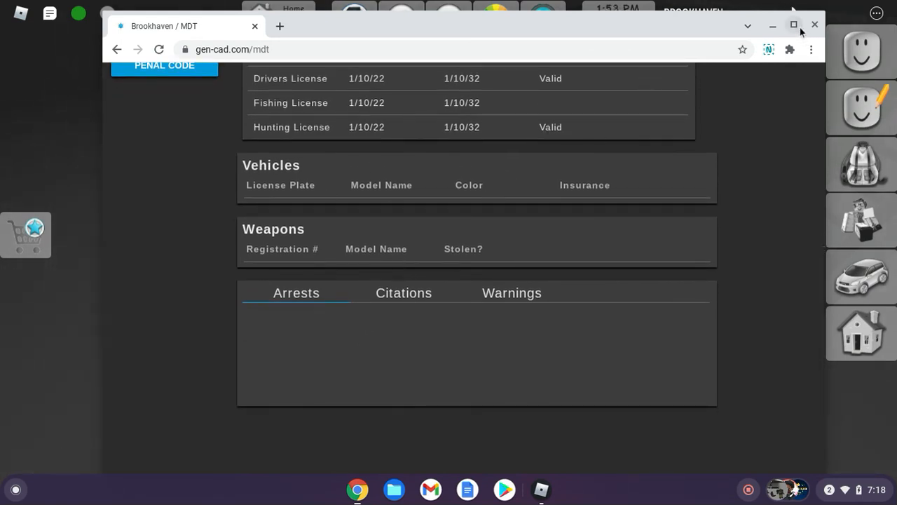
{"action": "mouse_move", "coordinate": [774, 25]}
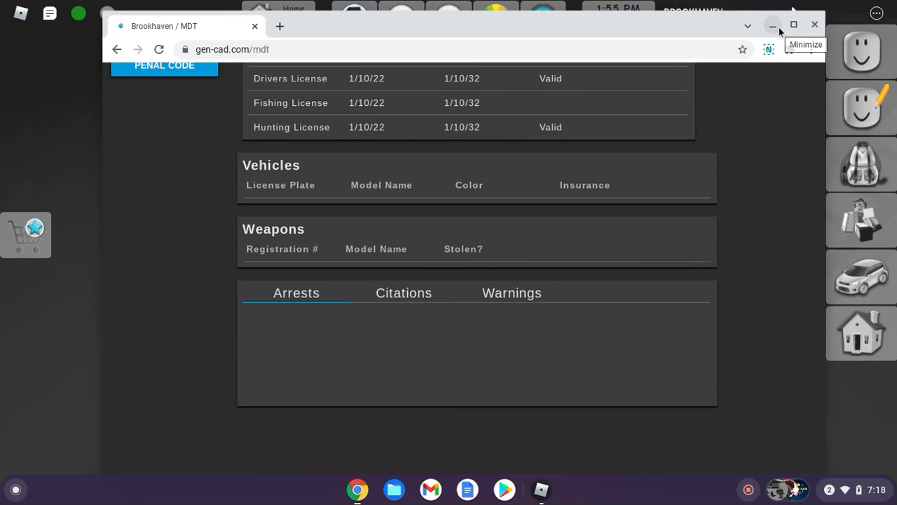
{"action": "left_click", "coordinate": [773, 25]}
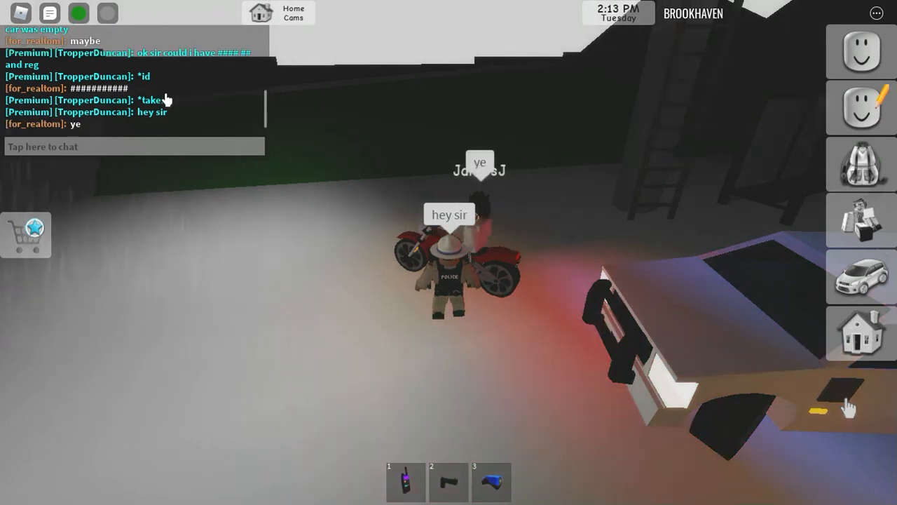
Step: Ask in chat whose bike this is, then begin an 'ok' reply
{"action": "left_click", "coordinate": [133, 146]}
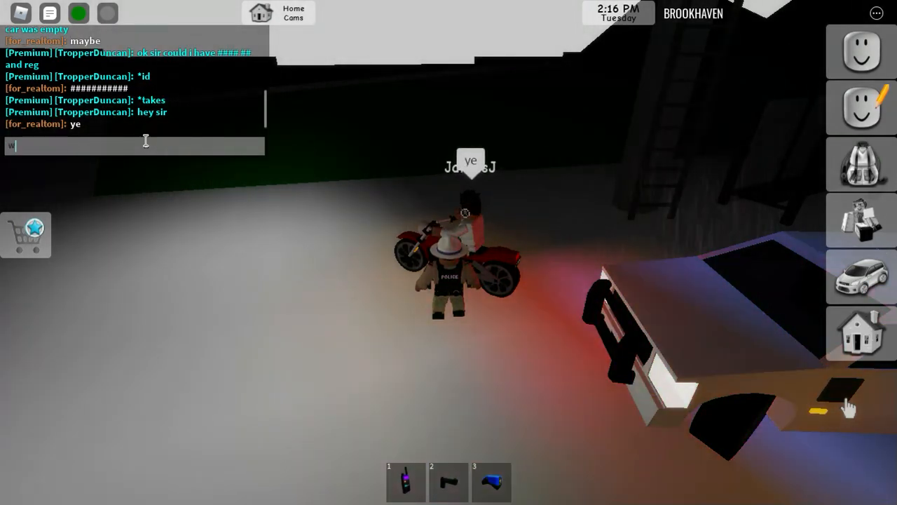
{"action": "type", "text": "who ni"}
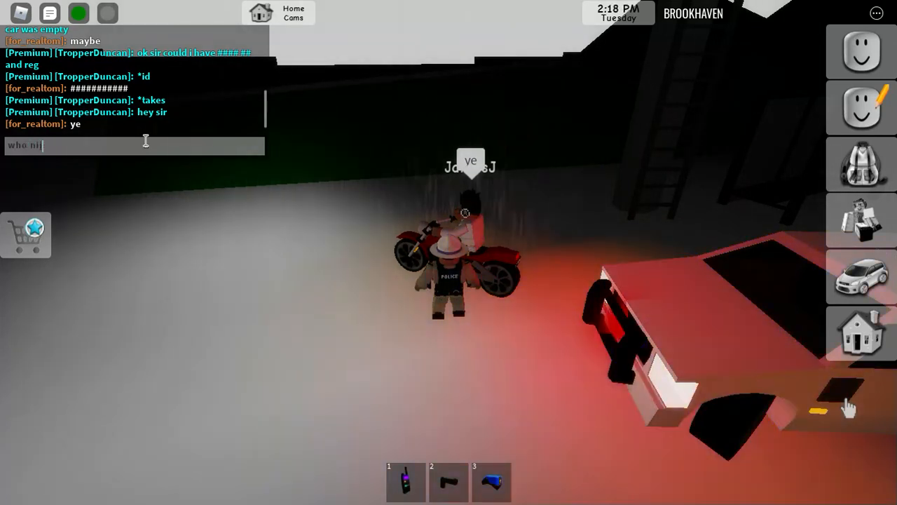
{"action": "type", "text": "bike"}
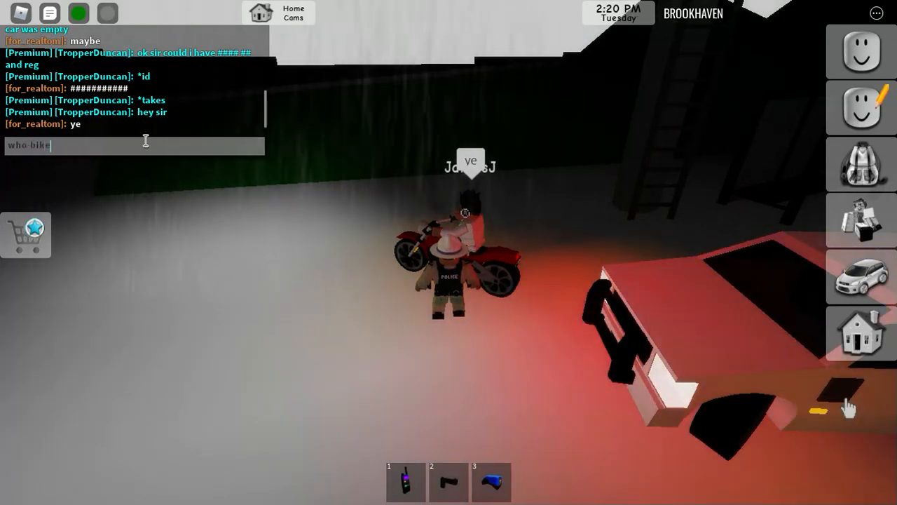
{"action": "type", "text": "is thi"}
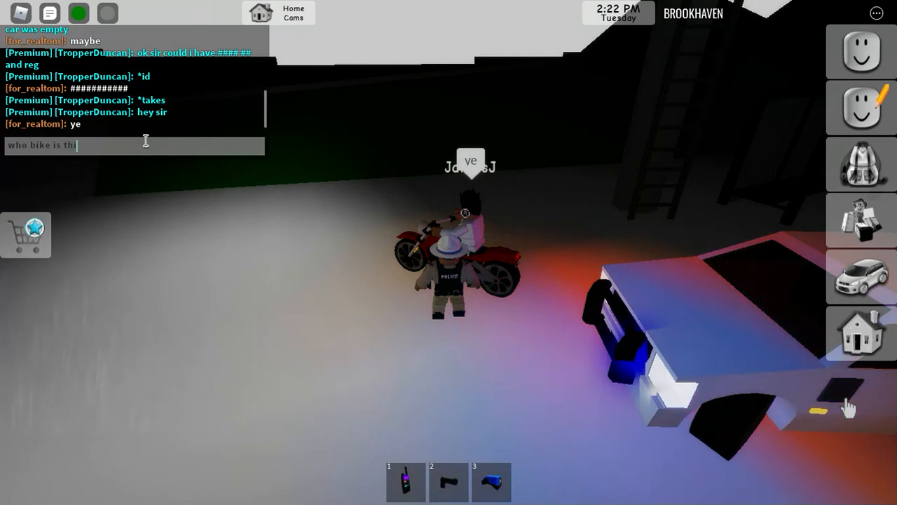
{"action": "key", "text": "Return"}
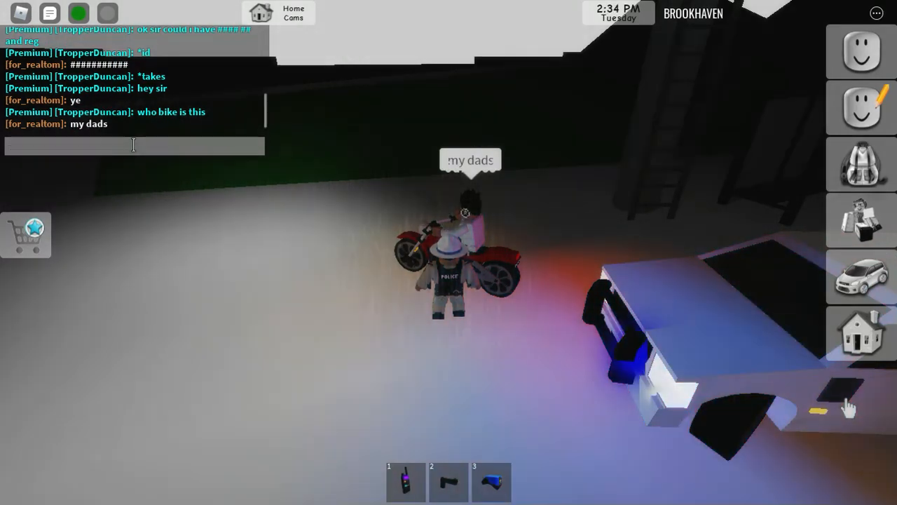
{"action": "type", "text": "ok"}
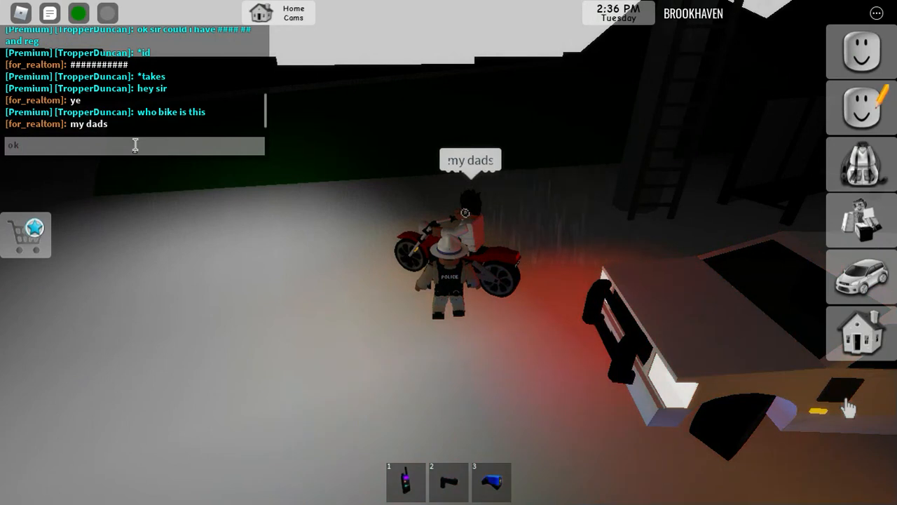